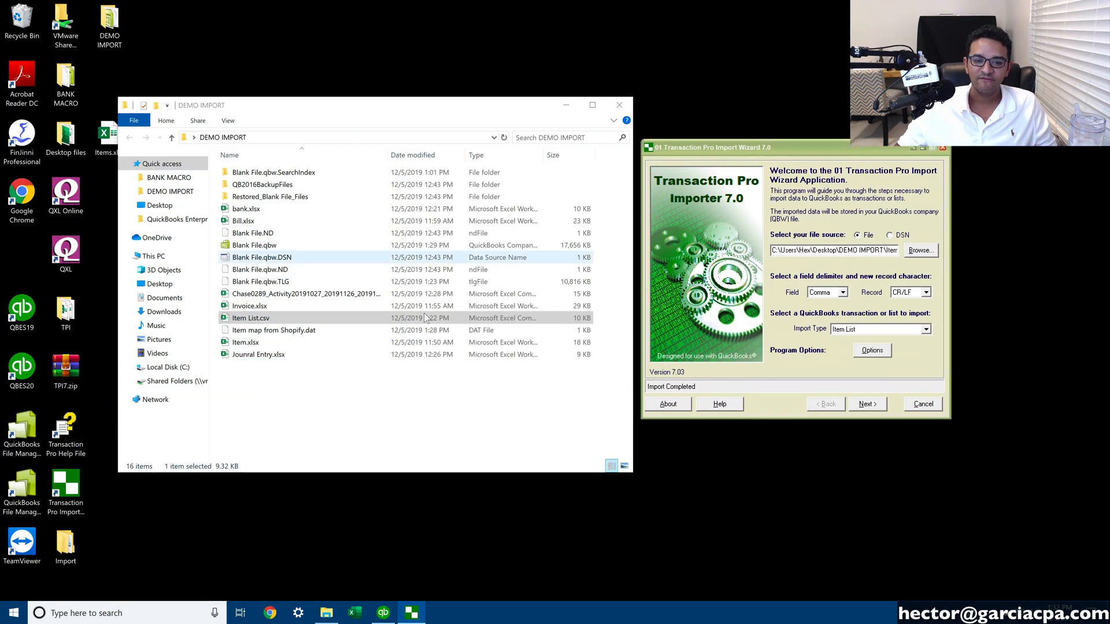
Step: Open Invoice.xlsx in Excel and zoom the sheet to 200%
double_click(249, 305)
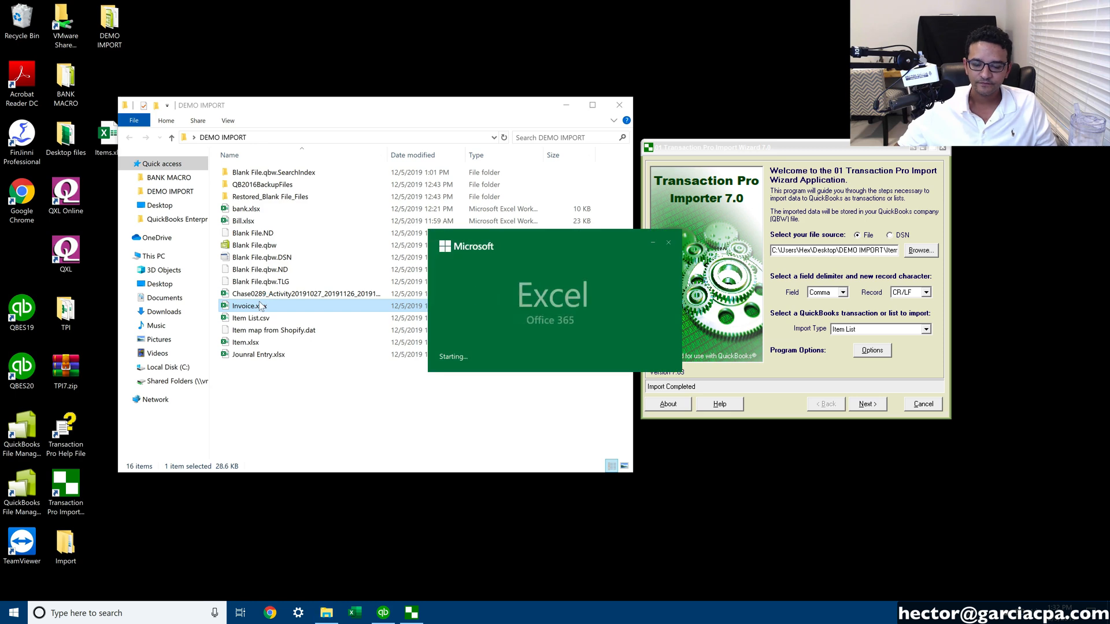
double_click(245, 306)
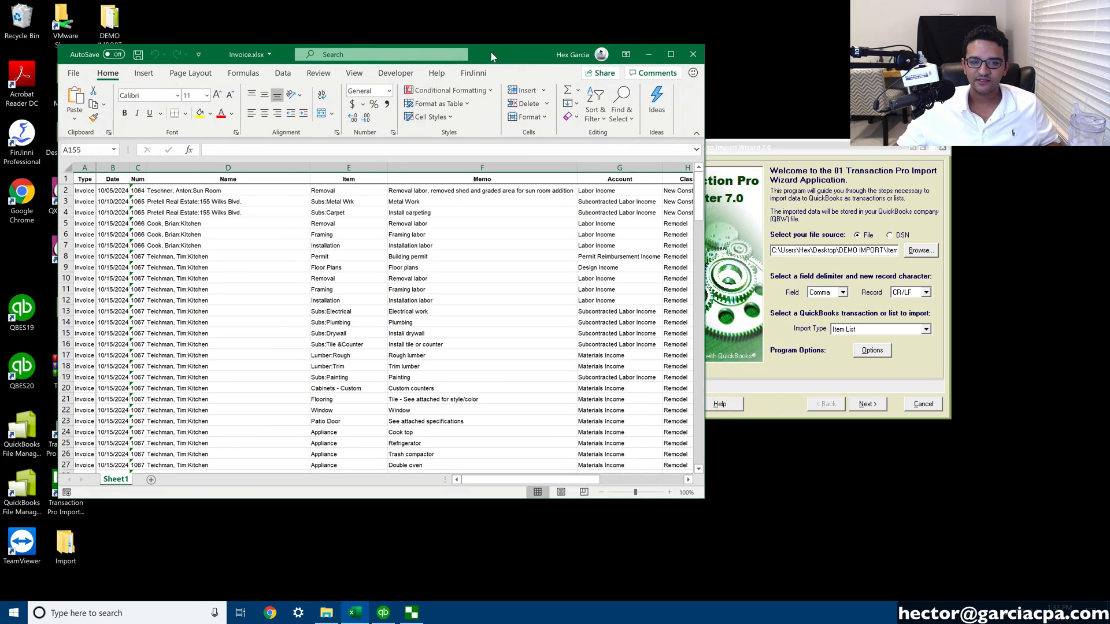
click(354, 73)
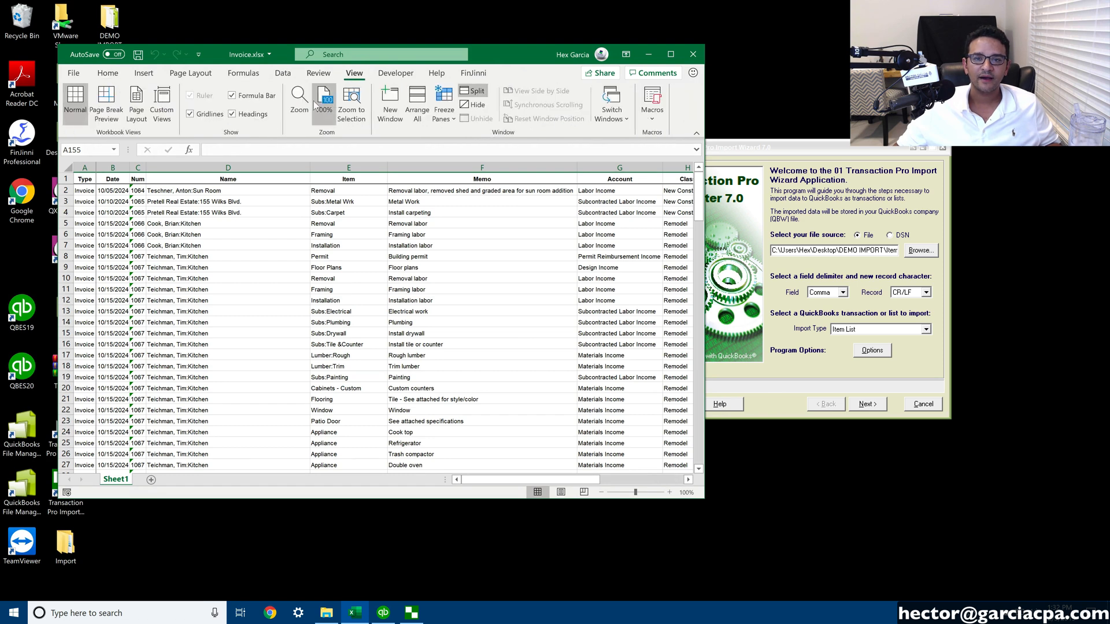
click(300, 101)
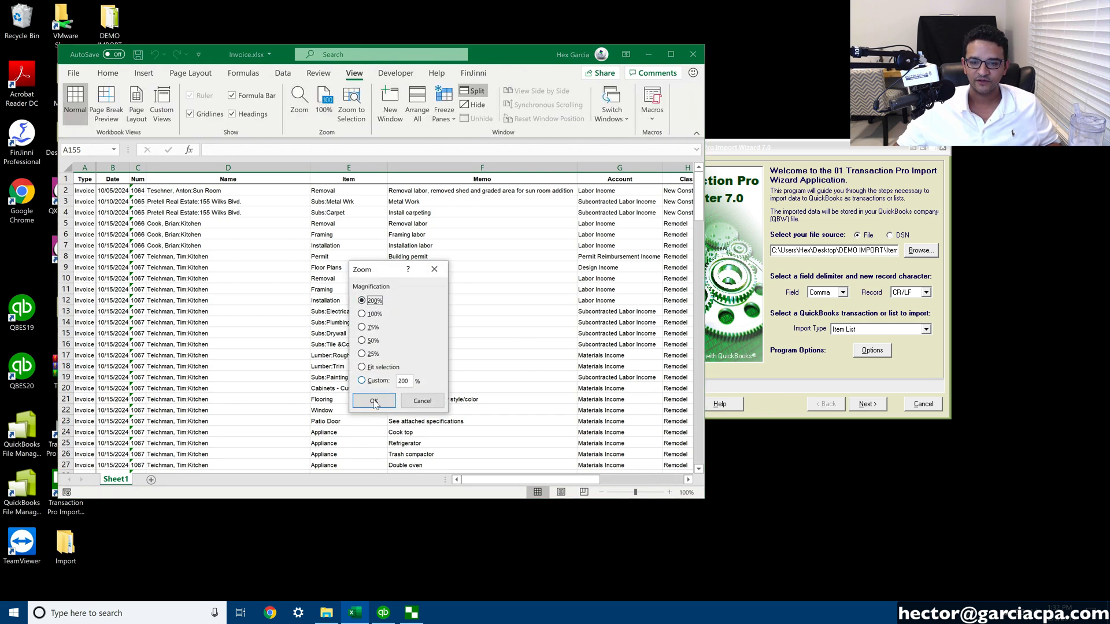
click(373, 401)
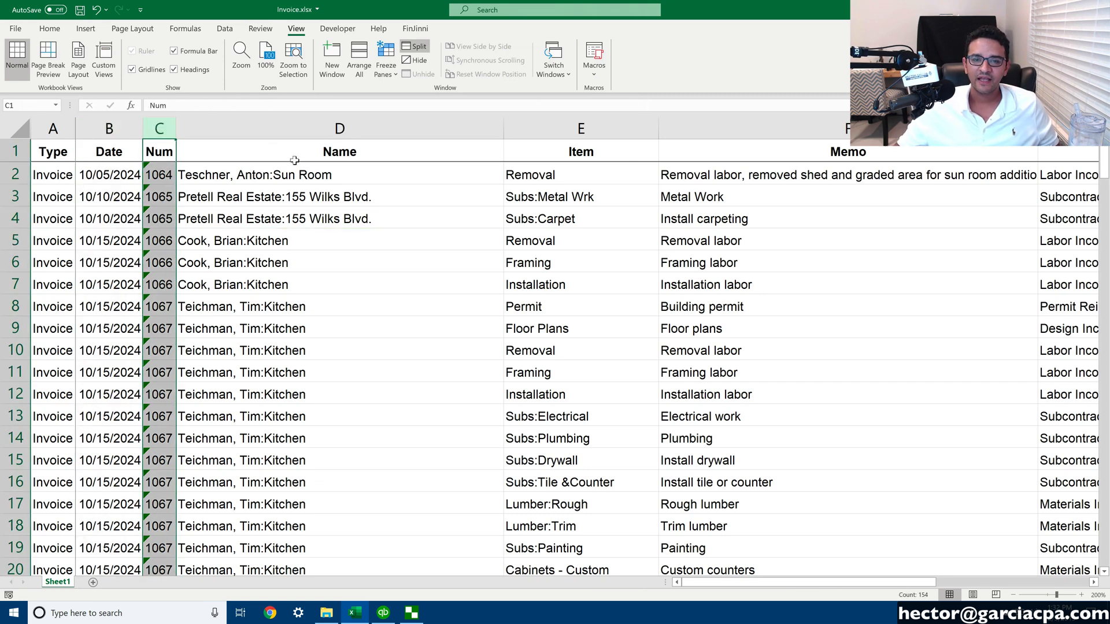
Step: Review the Memo and Credit columns of the invoice sheet, scrolling through the rows
click(581, 127)
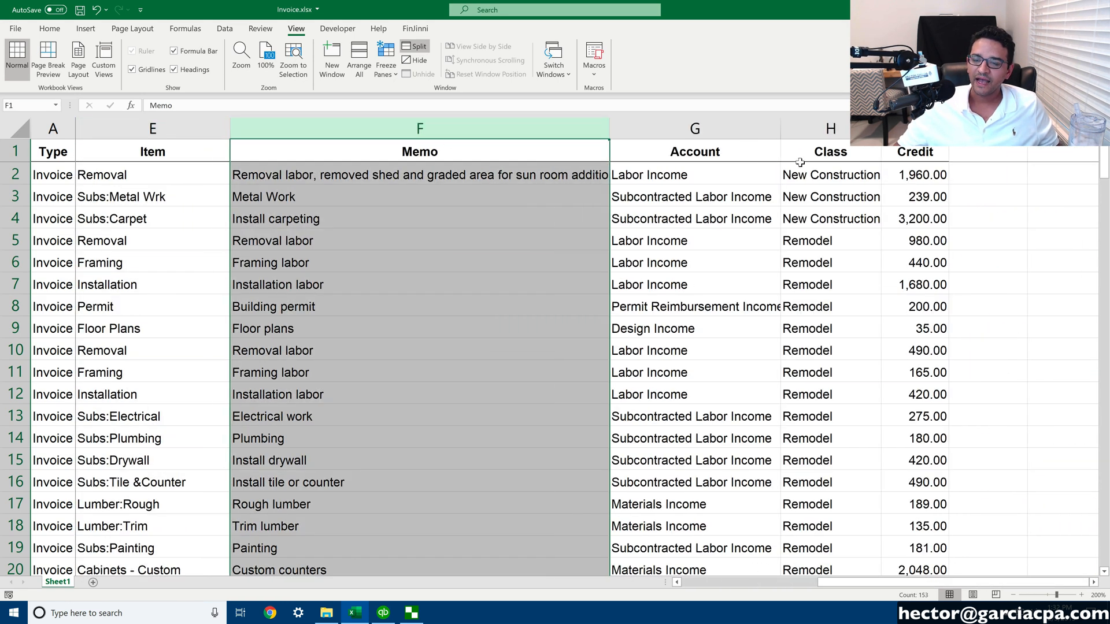
click(694, 129)
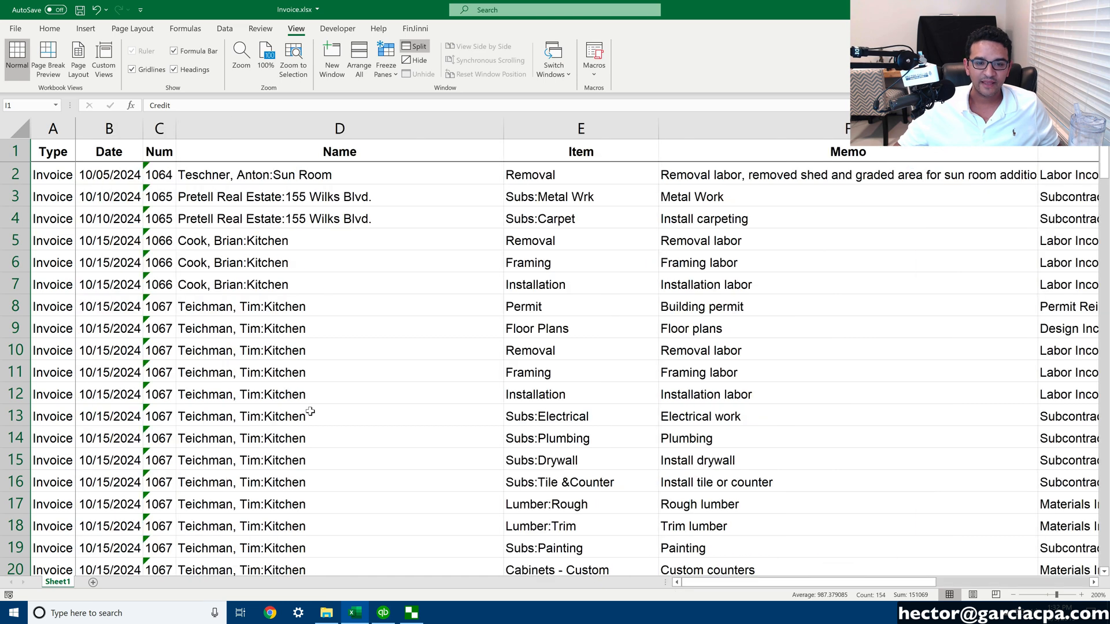
scroll(down, 3)
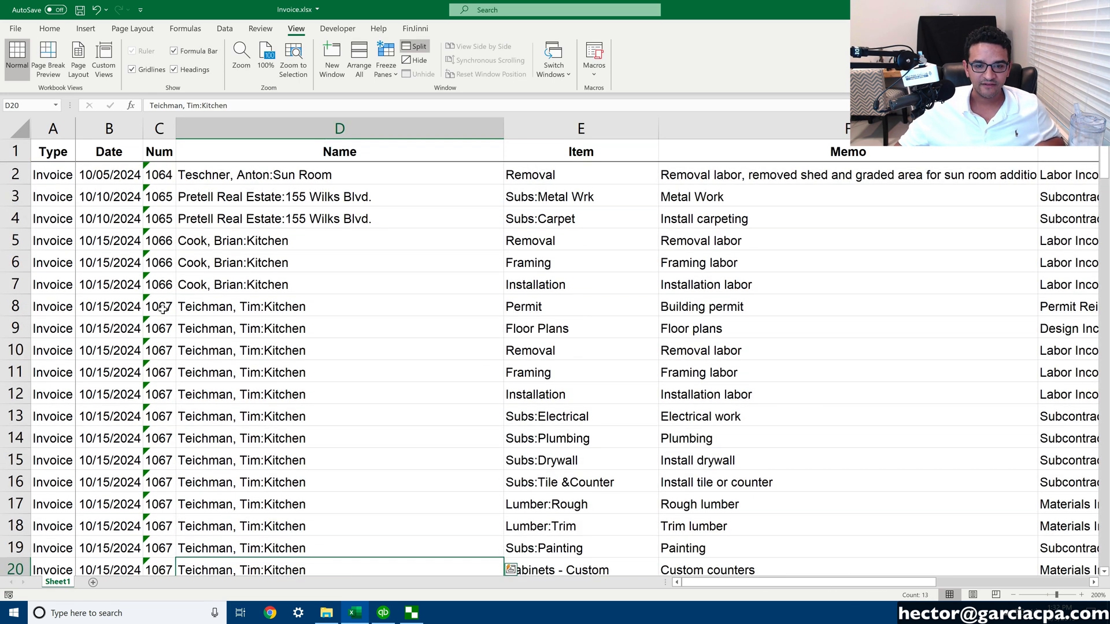
scroll(down, 3)
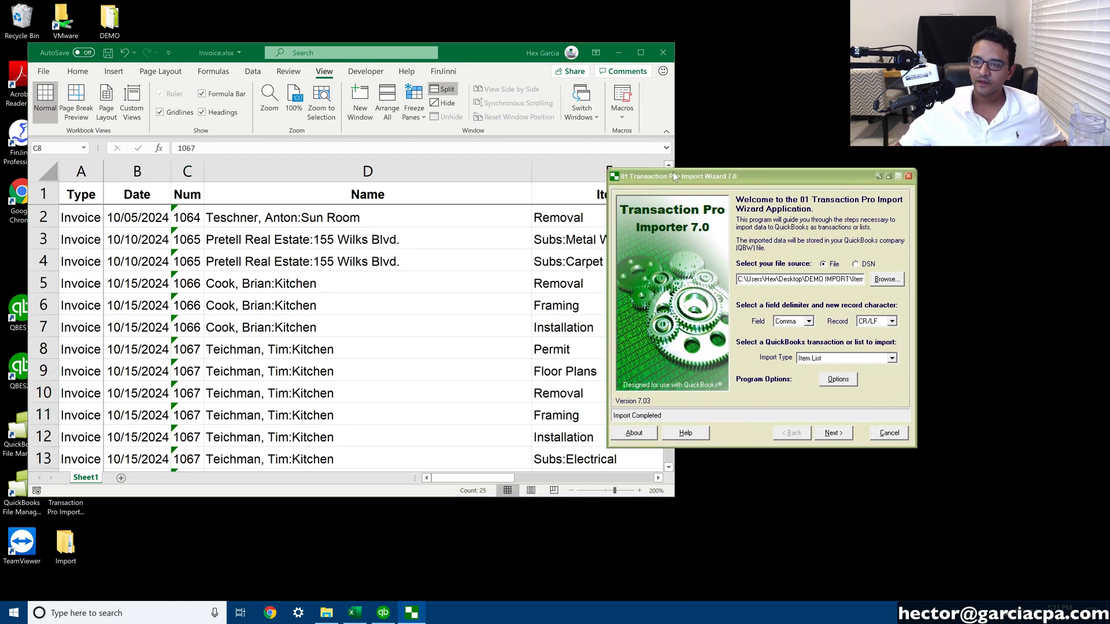
Step: Save the workbook as Invoice.csv and load it as the wizard's source file
click(887, 279)
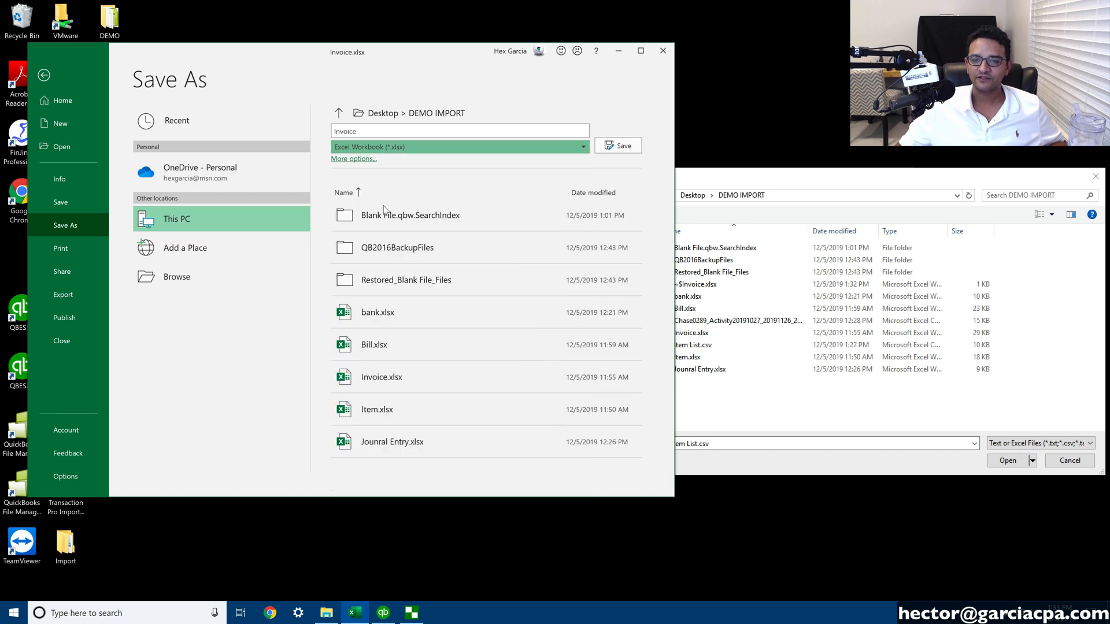
click(618, 145)
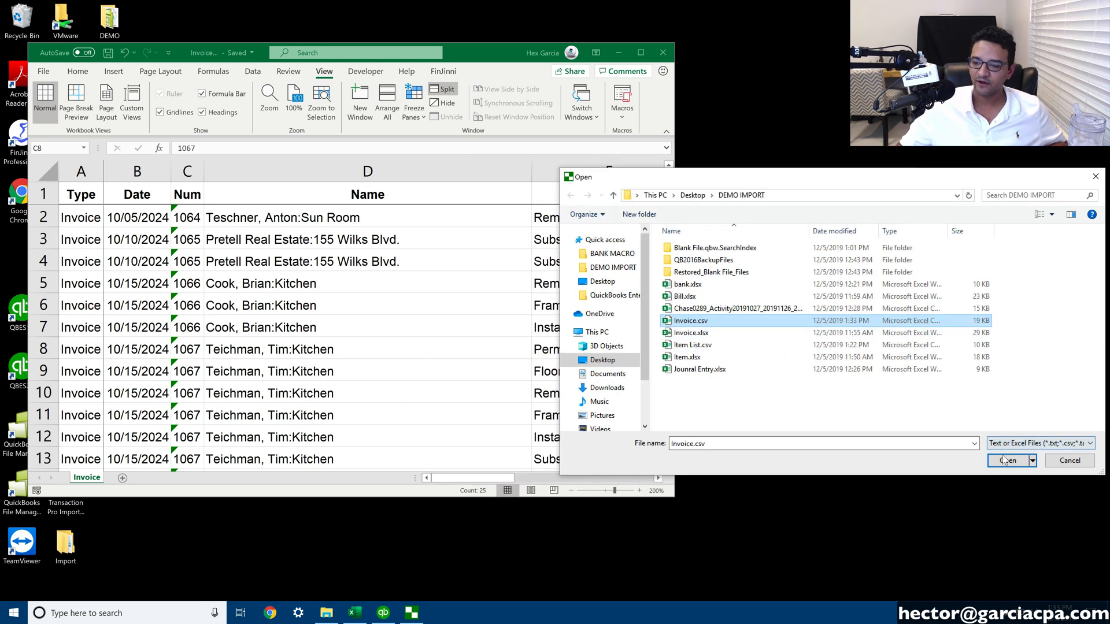
click(1008, 460)
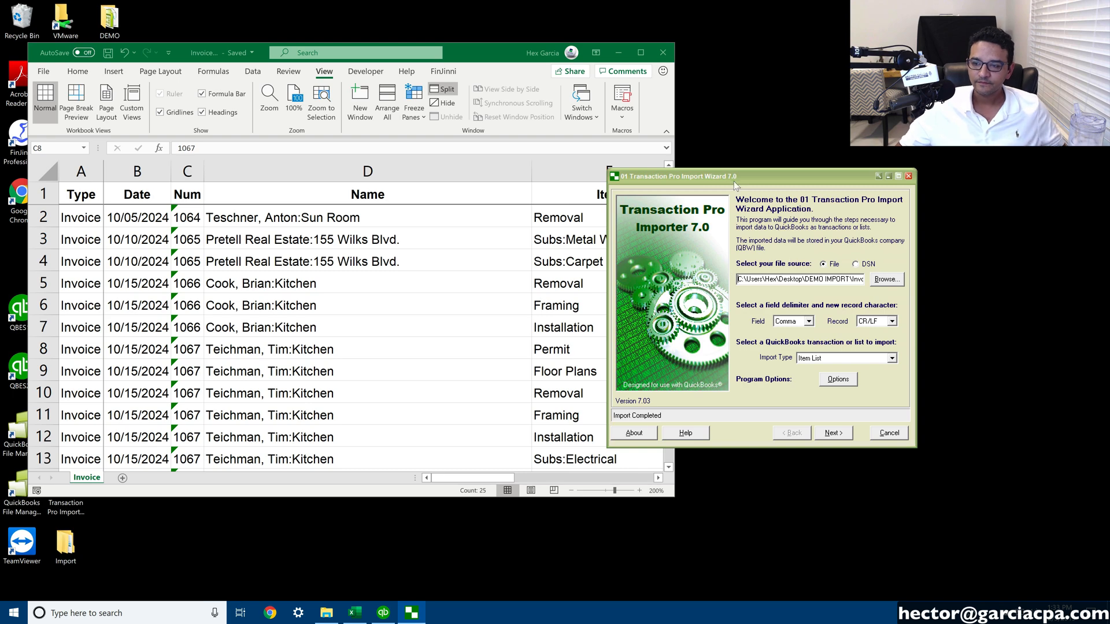
Step: Use comma as the field delimiter and Invoice as the import type
click(809, 313)
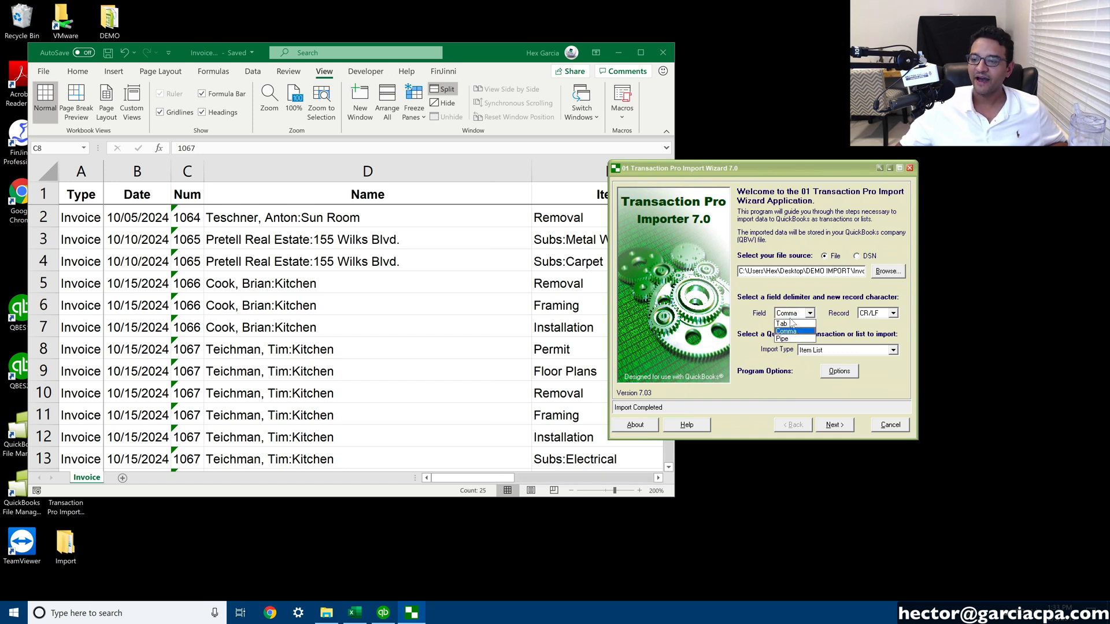
click(787, 331)
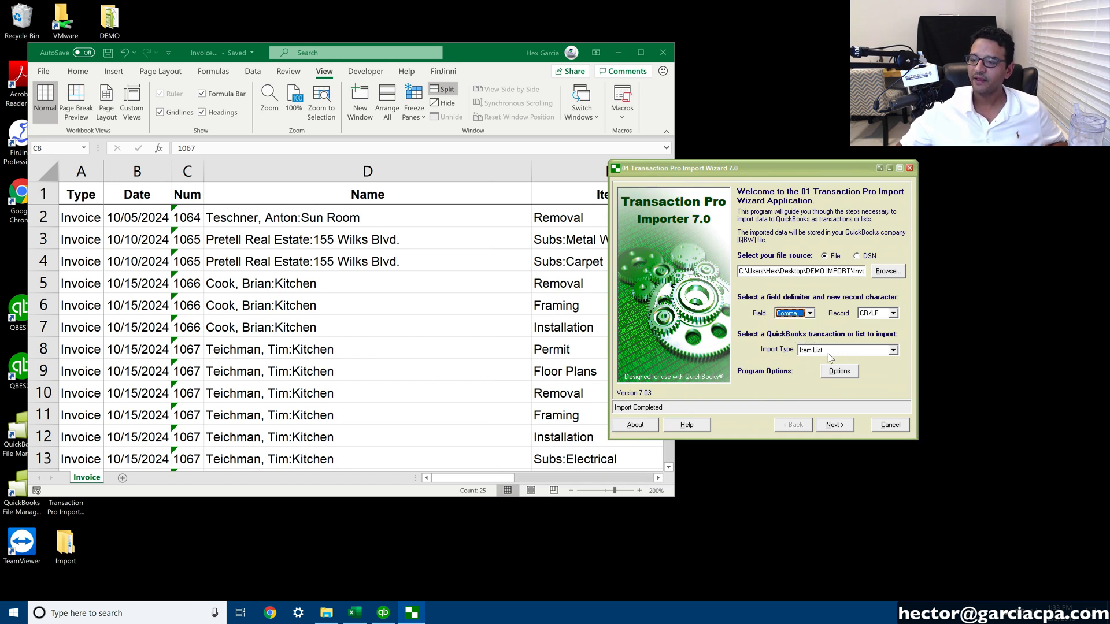
click(892, 349)
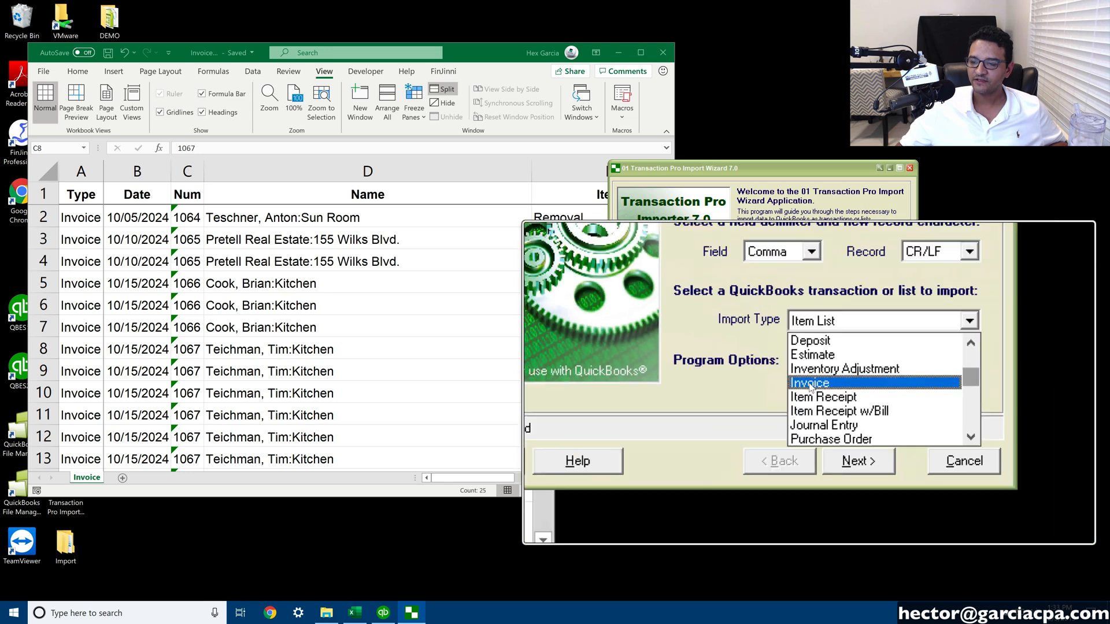
click(809, 382)
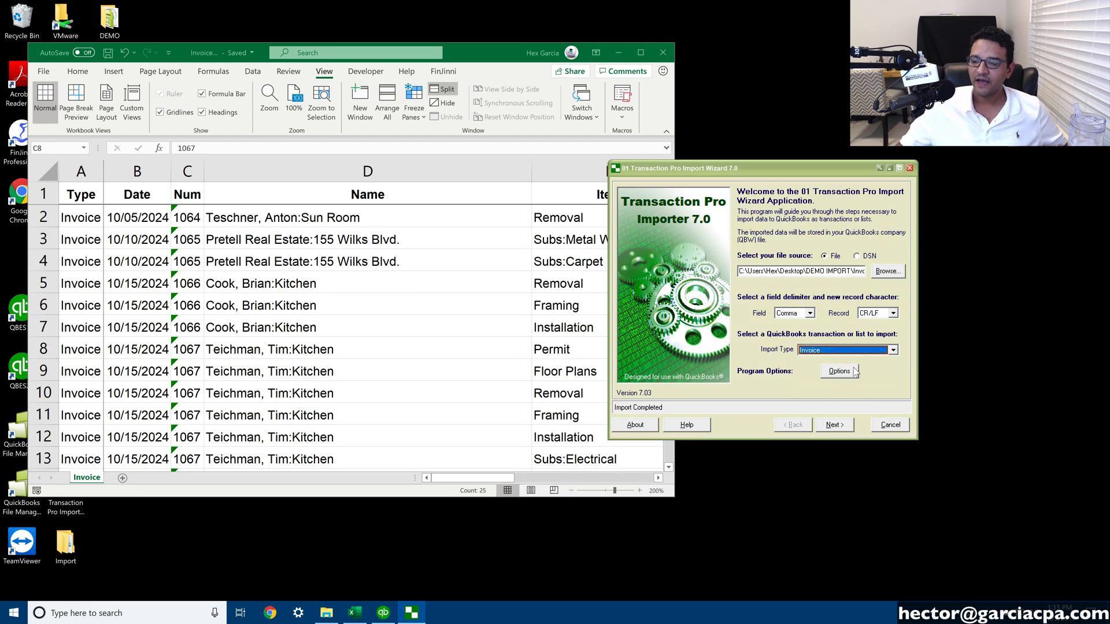
Step: Set the program options to not add new accounts to QuickBooks, and save
click(839, 371)
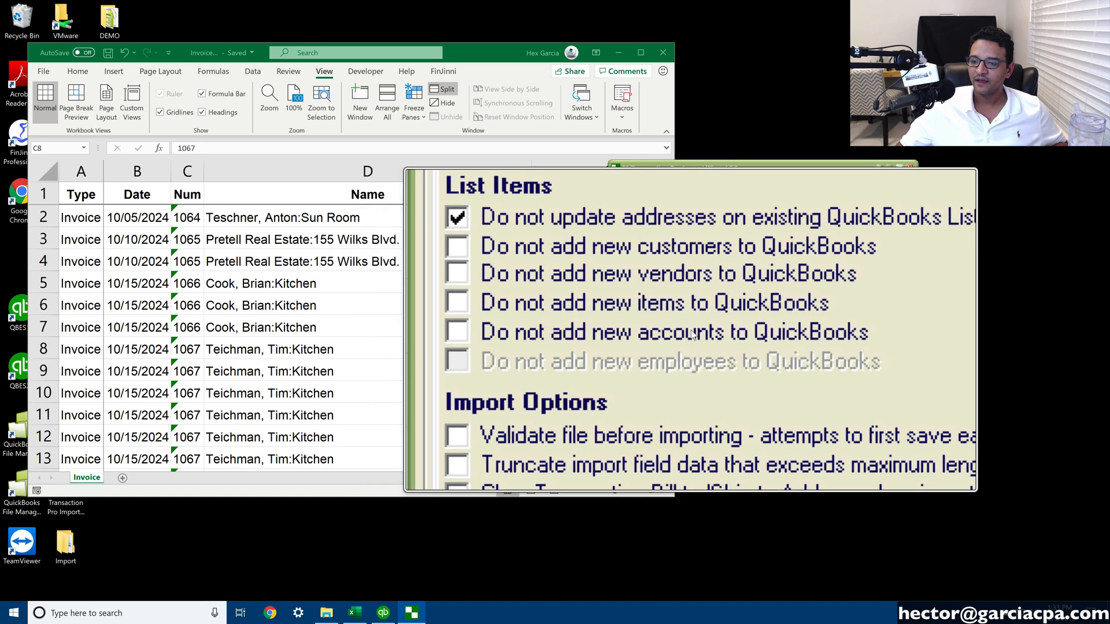
click(457, 331)
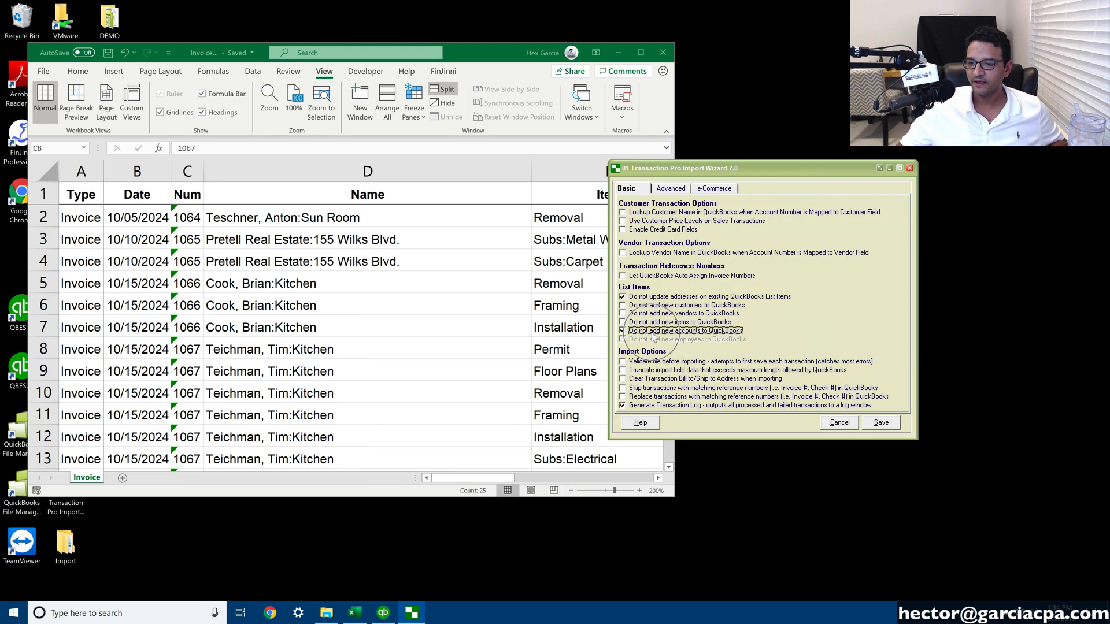
click(880, 423)
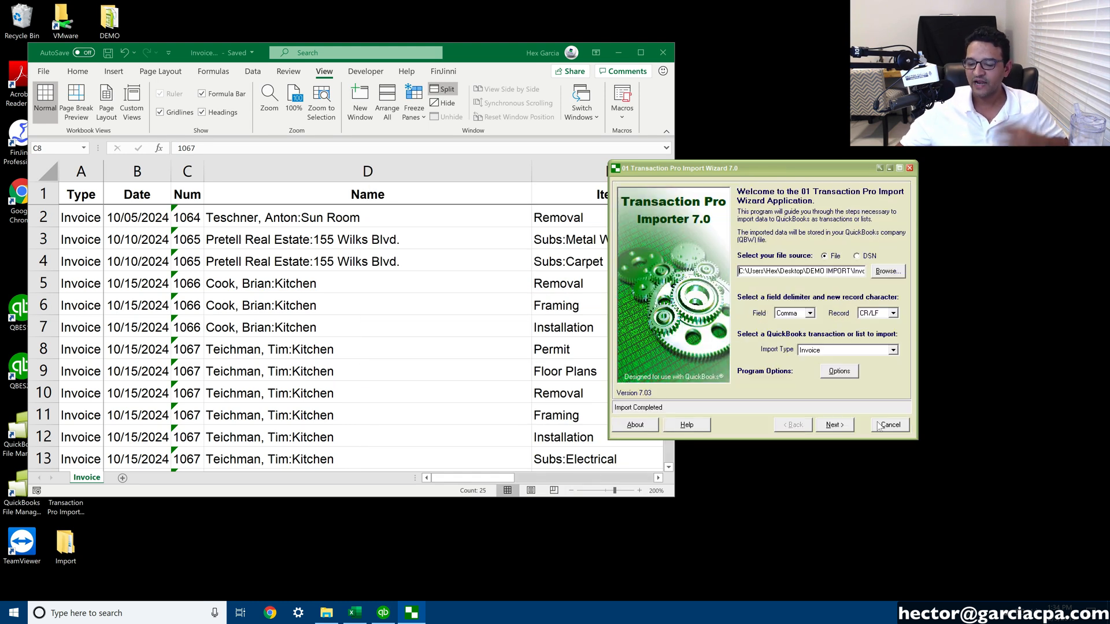
mouse_move(837, 428)
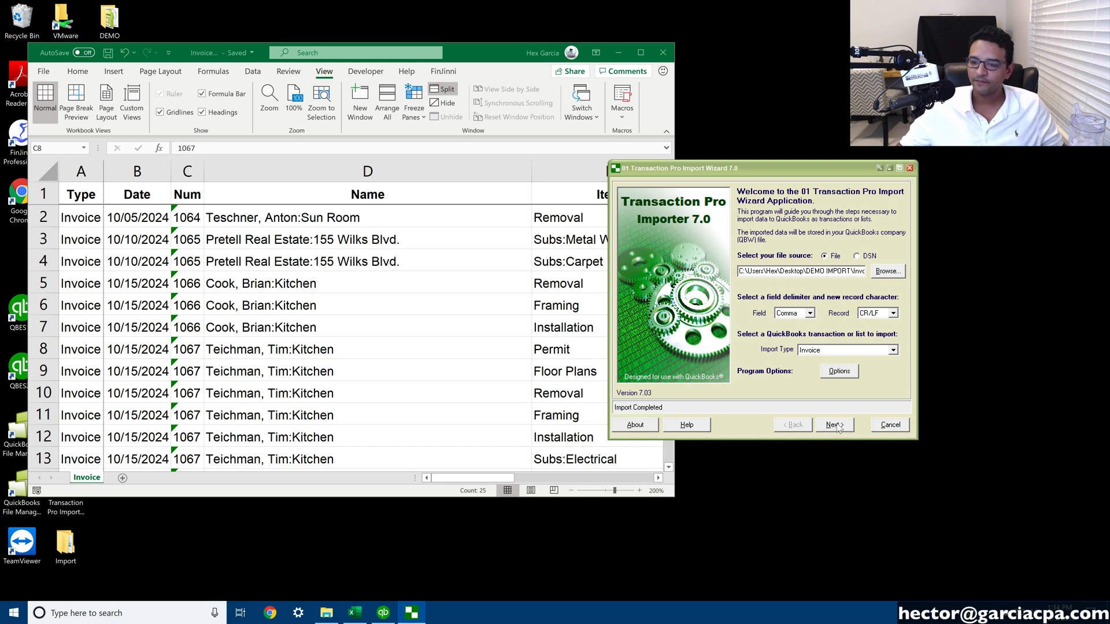
Step: Preview the invoice file contents in the larger grid, then close it and continue
click(834, 424)
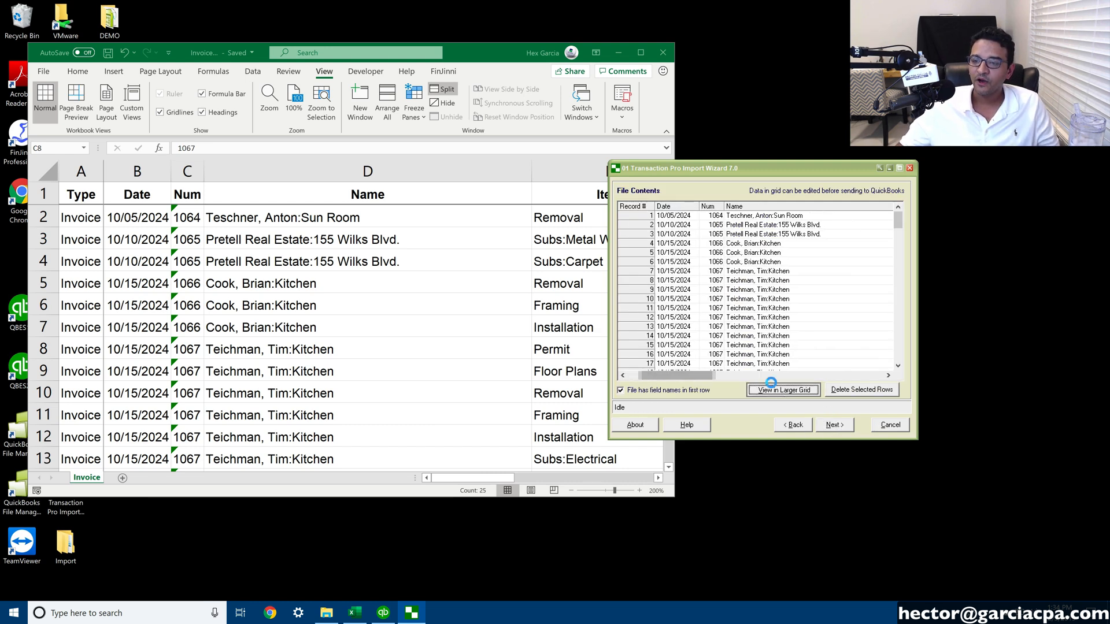
click(783, 389)
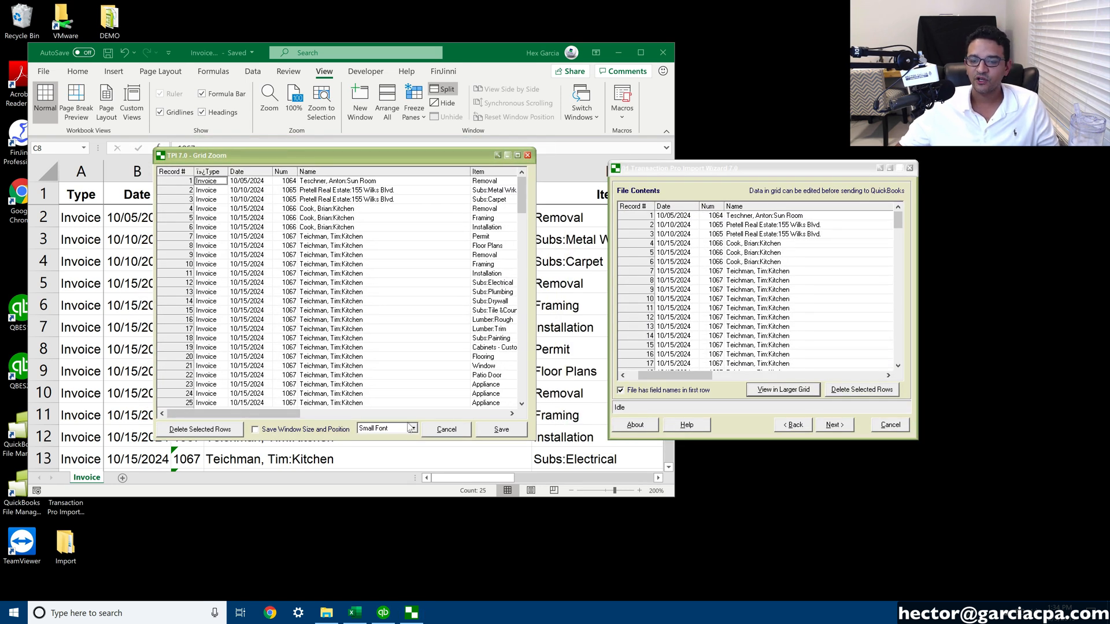
click(446, 429)
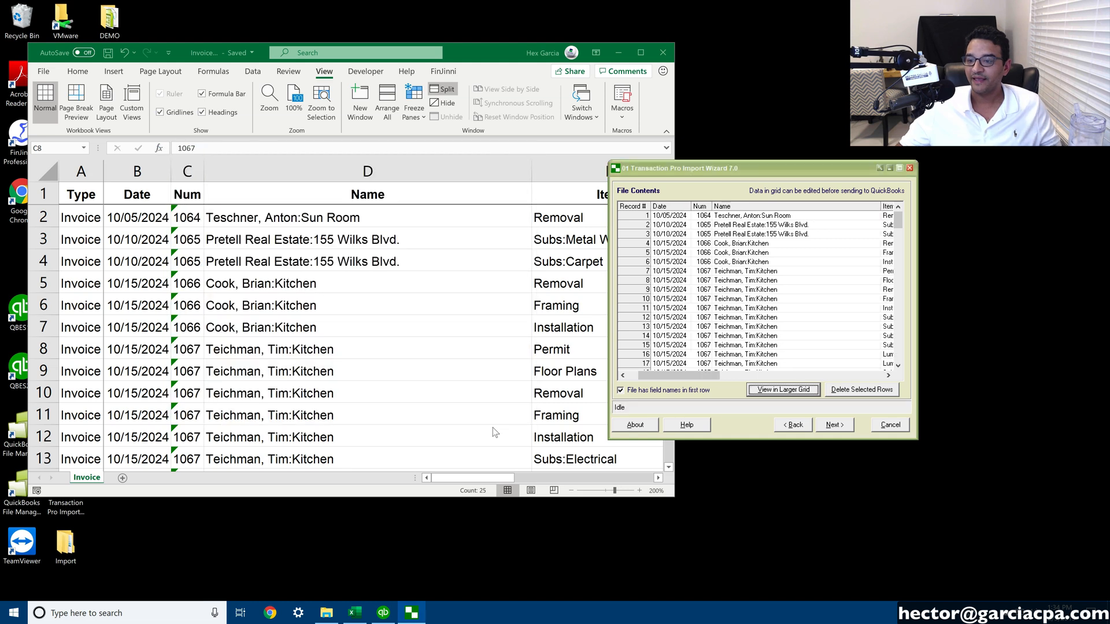
click(834, 425)
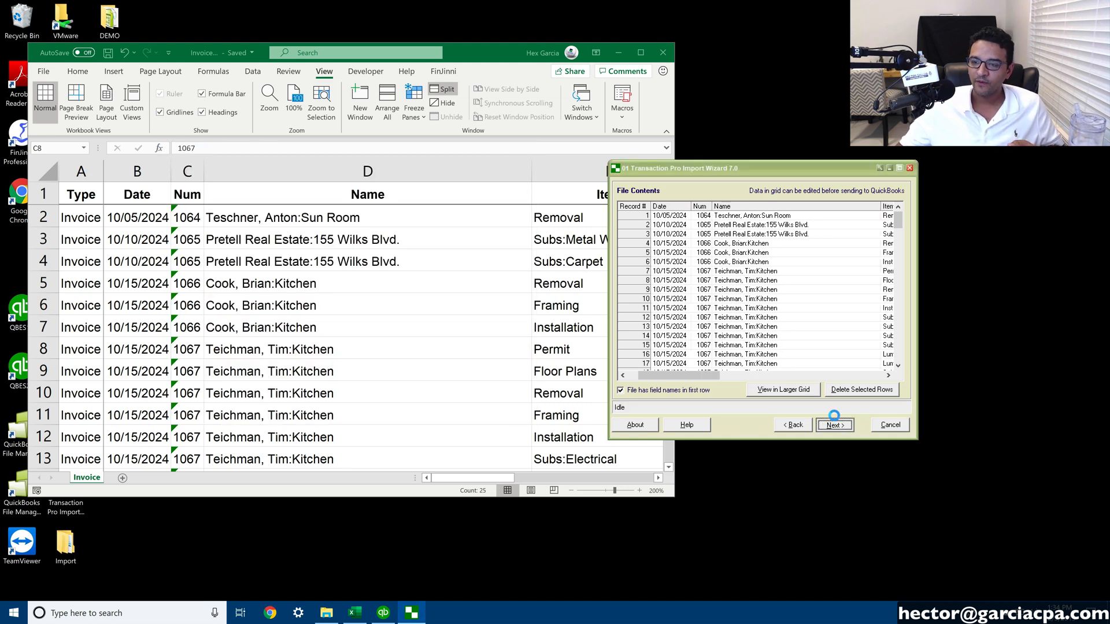
Step: Highlight the Name column in the sheet and map Customer to Name
click(834, 425)
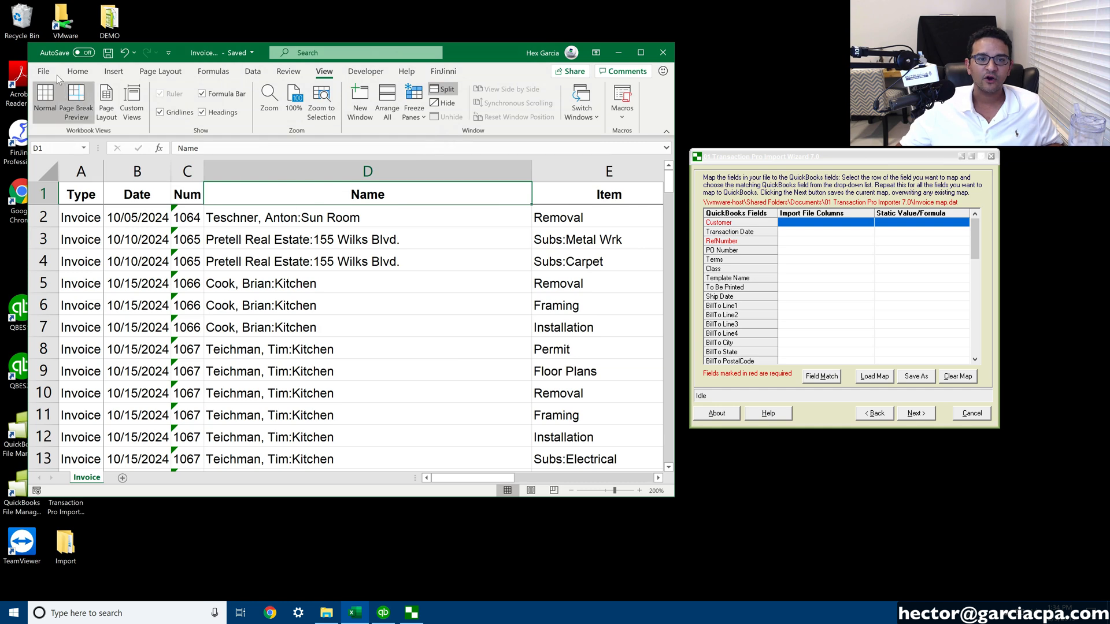
click(77, 71)
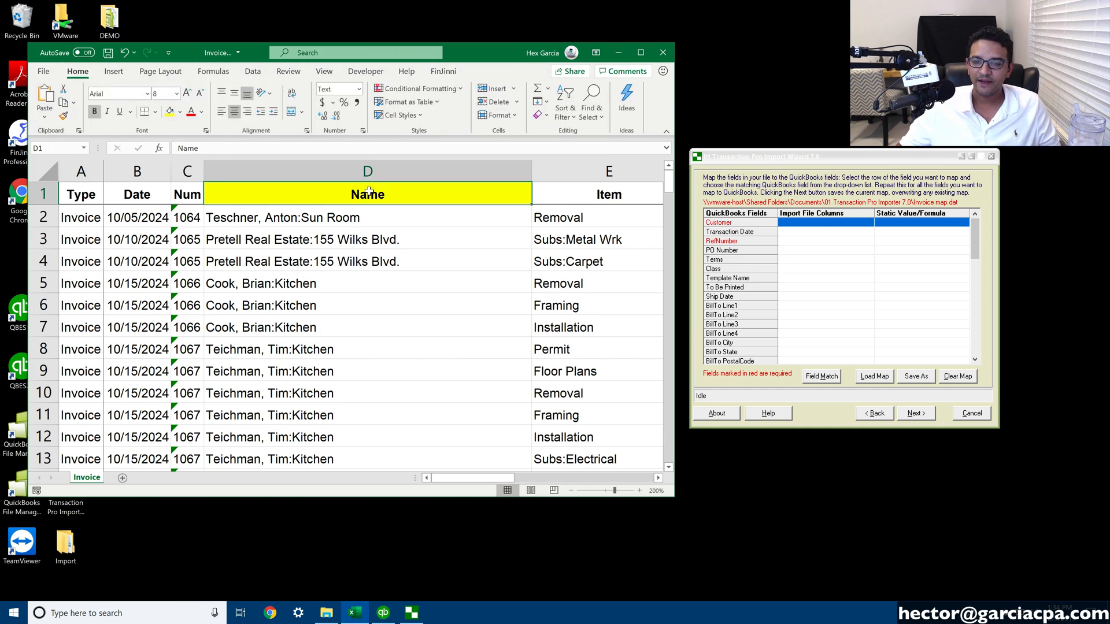
click(367, 170)
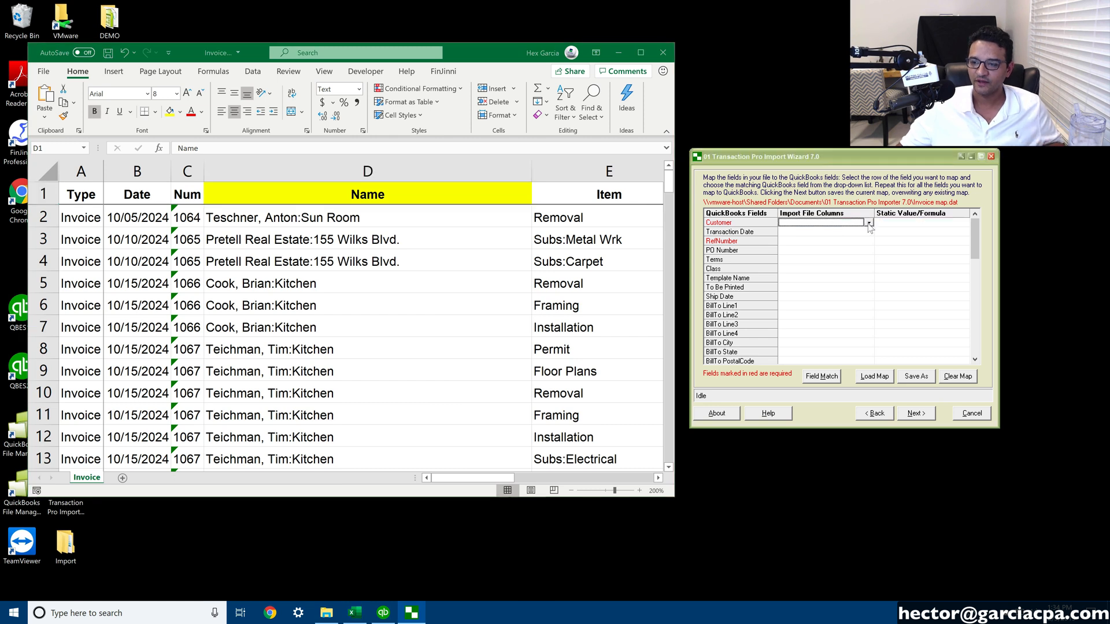
click(869, 222)
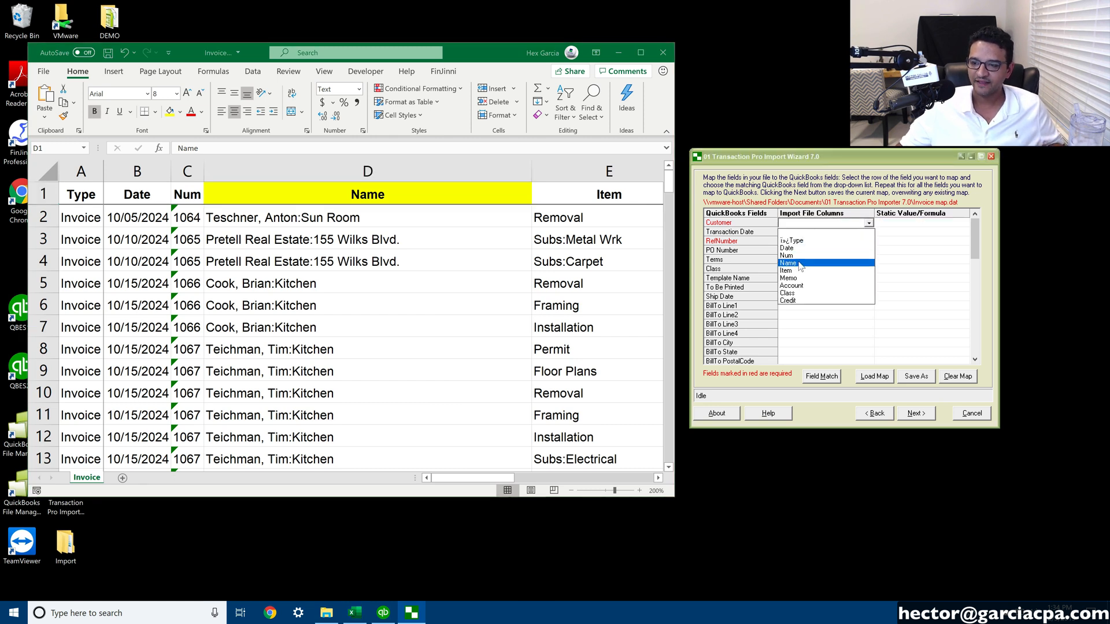
click(788, 263)
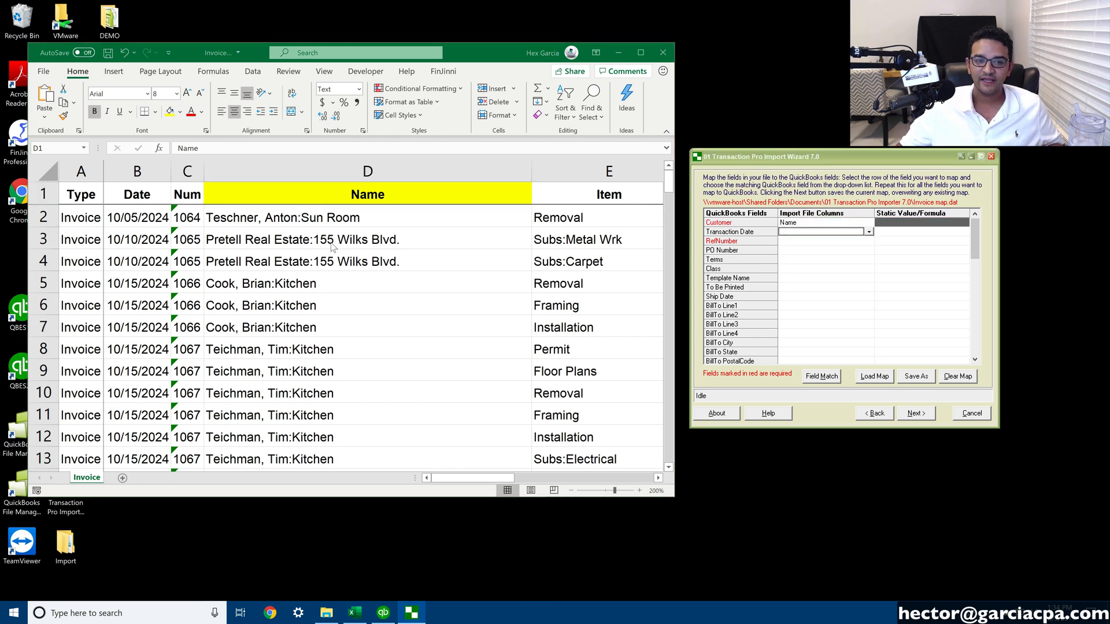
Step: Map Transaction Date to the Date column, then move down to the Item field
click(137, 171)
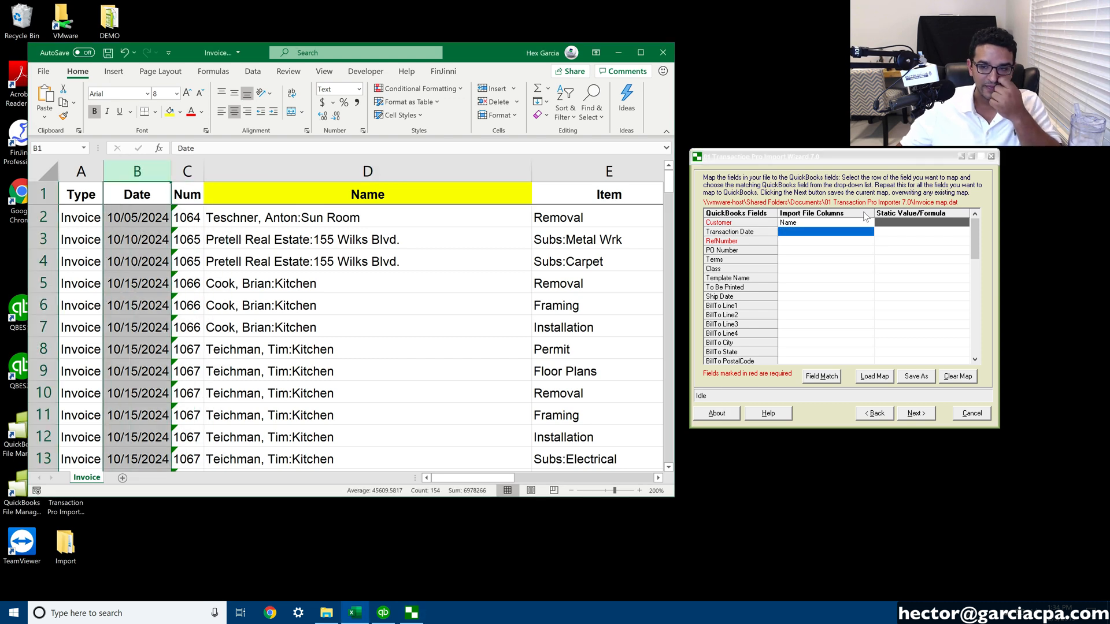
click(868, 232)
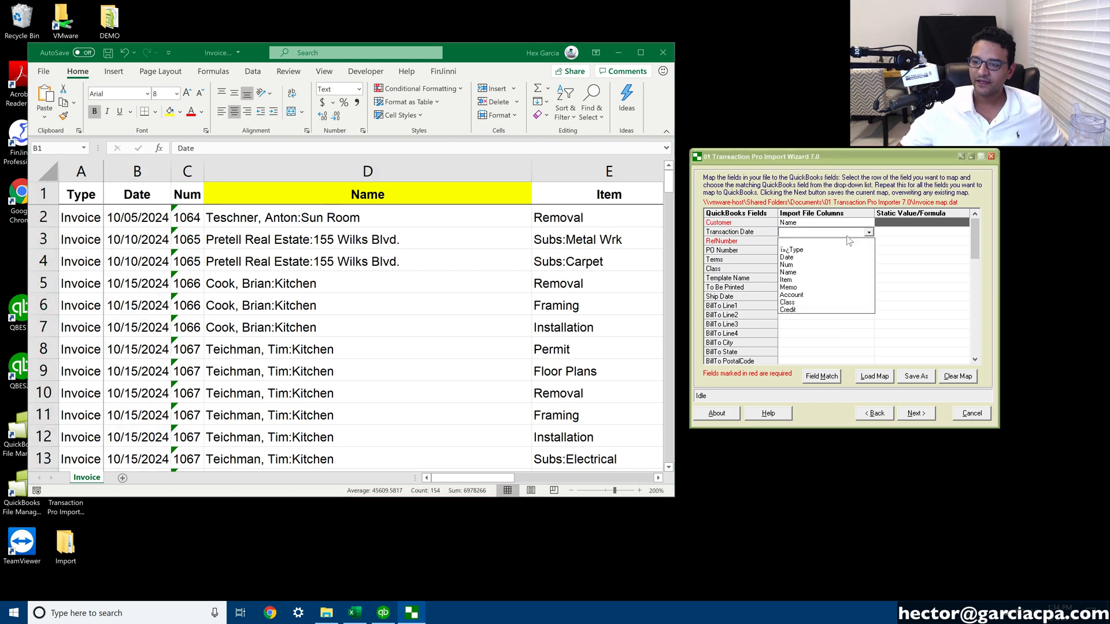
click(786, 257)
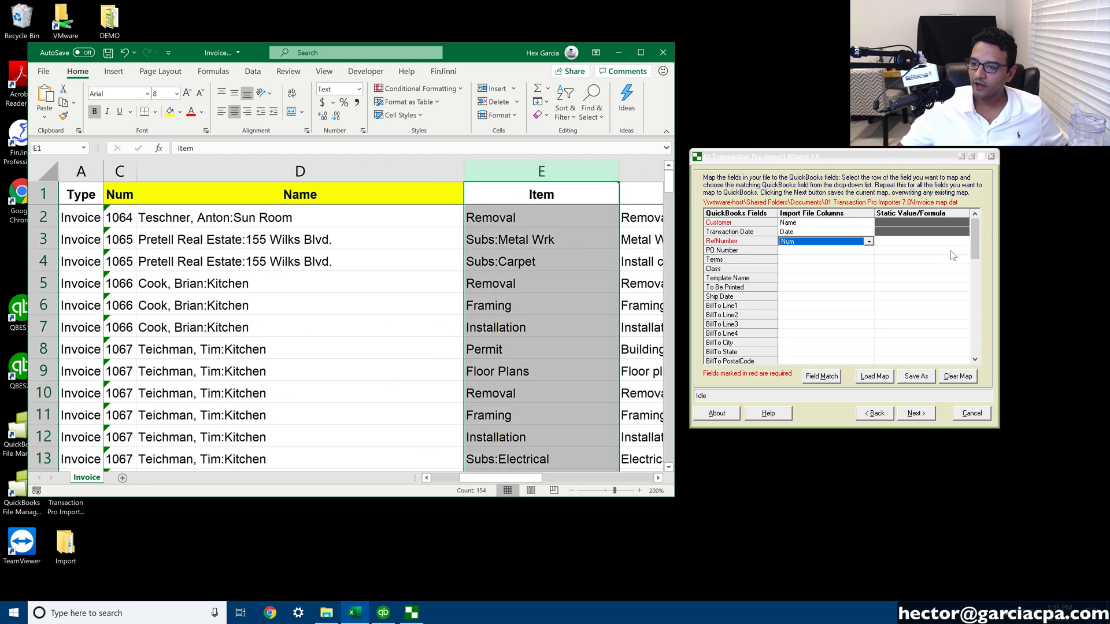
scroll(down, 3)
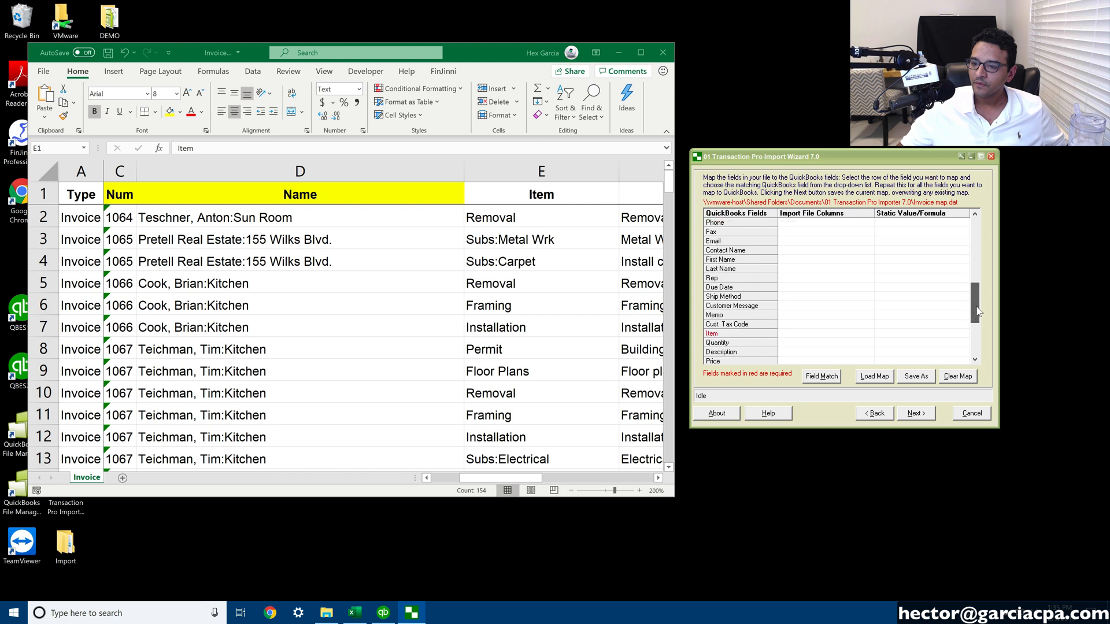
click(827, 334)
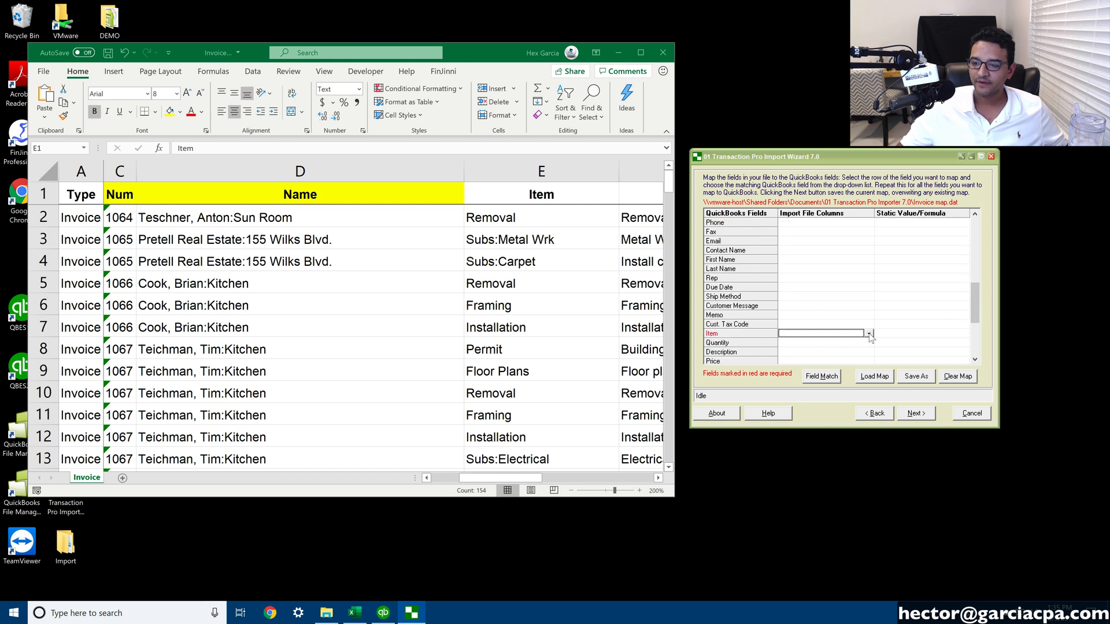
click(868, 334)
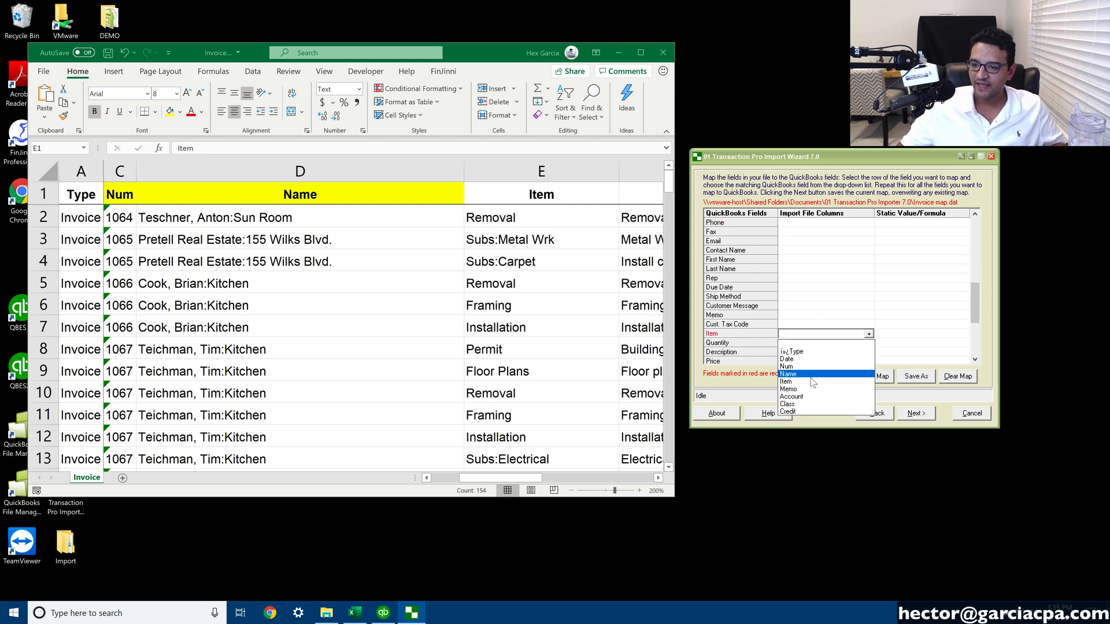
Step: Map Item to the Item column and Description to the Memo column
click(786, 381)
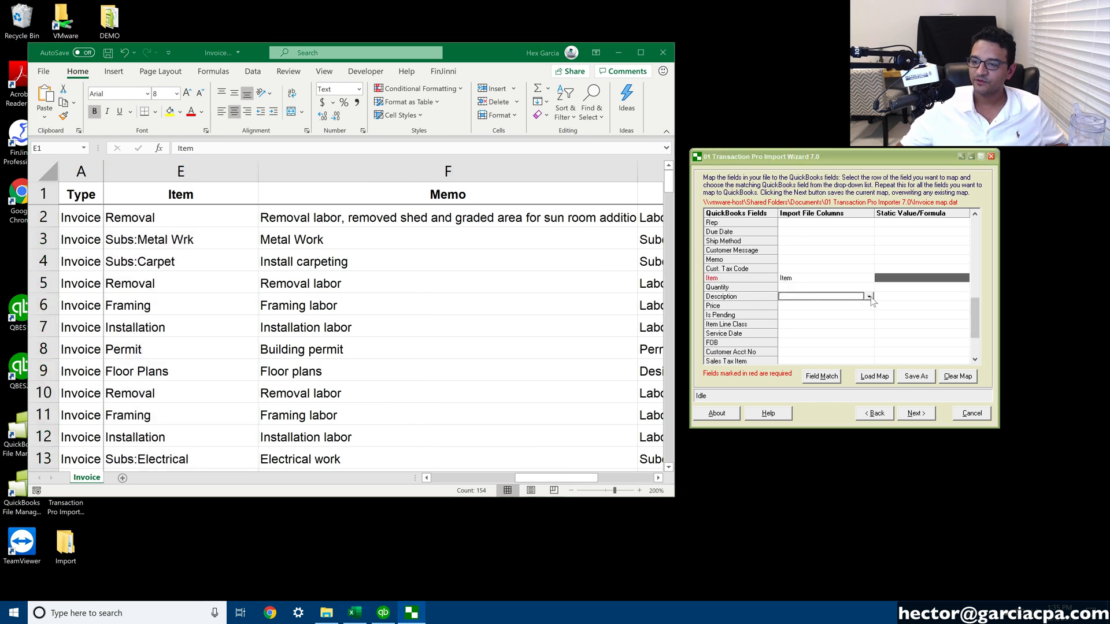
click(868, 296)
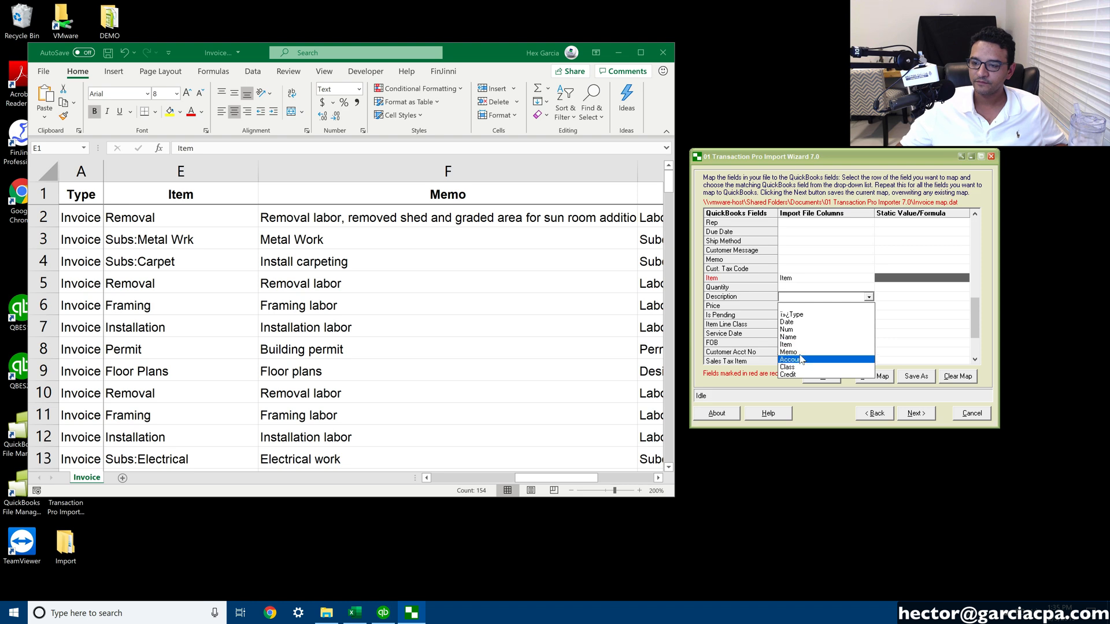
click(789, 352)
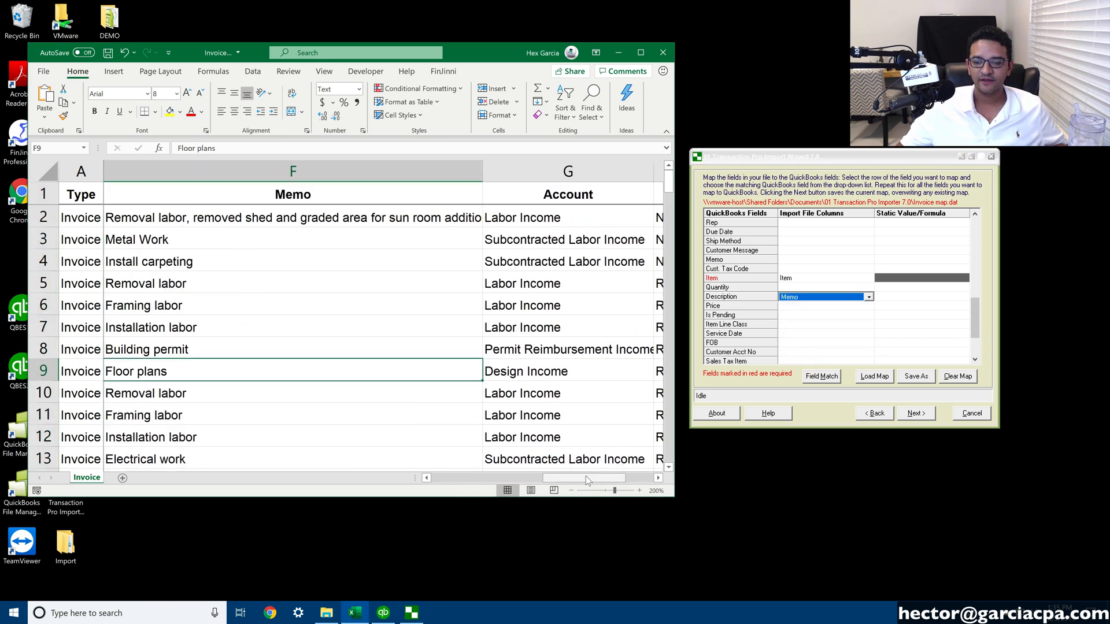
scroll(right, 3)
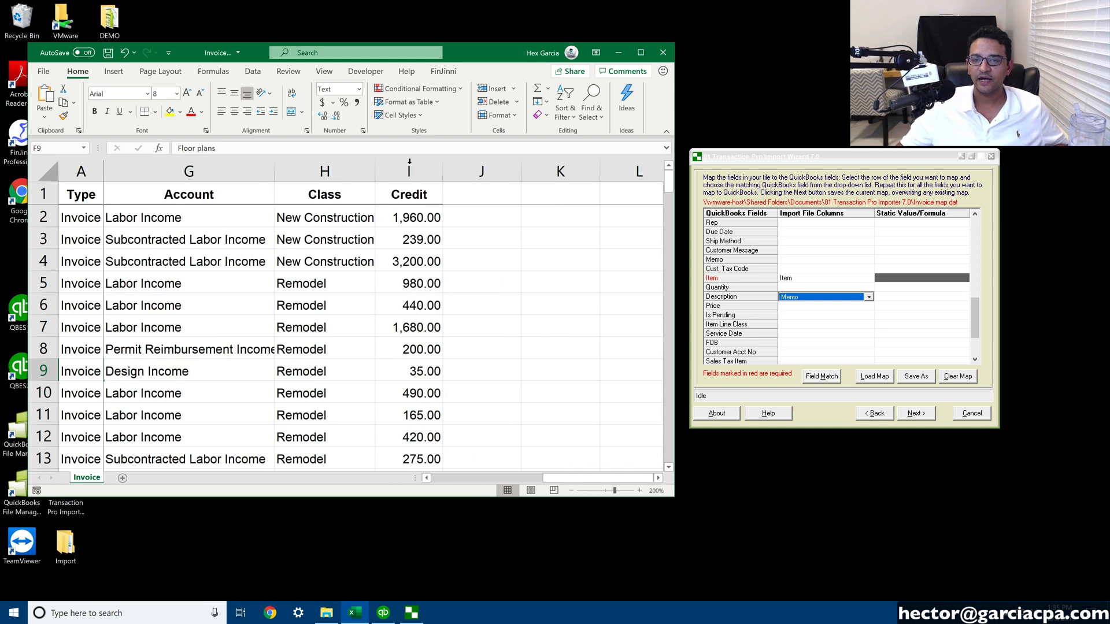
Step: Map Price to the Credit column and scroll the field list back to the top
click(409, 170)
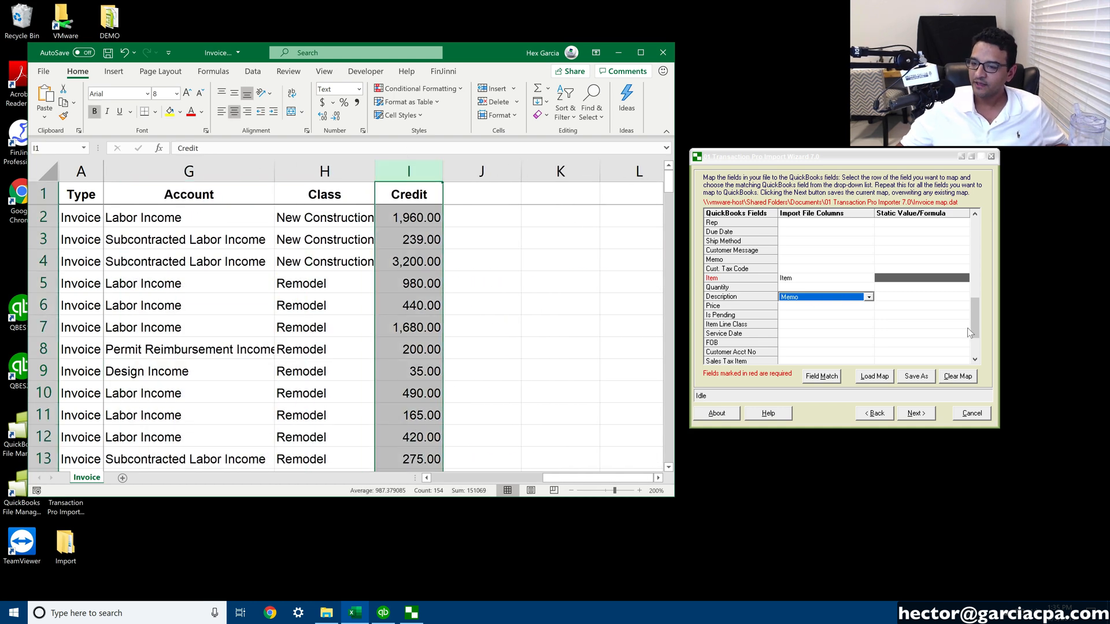
scroll(down, 3)
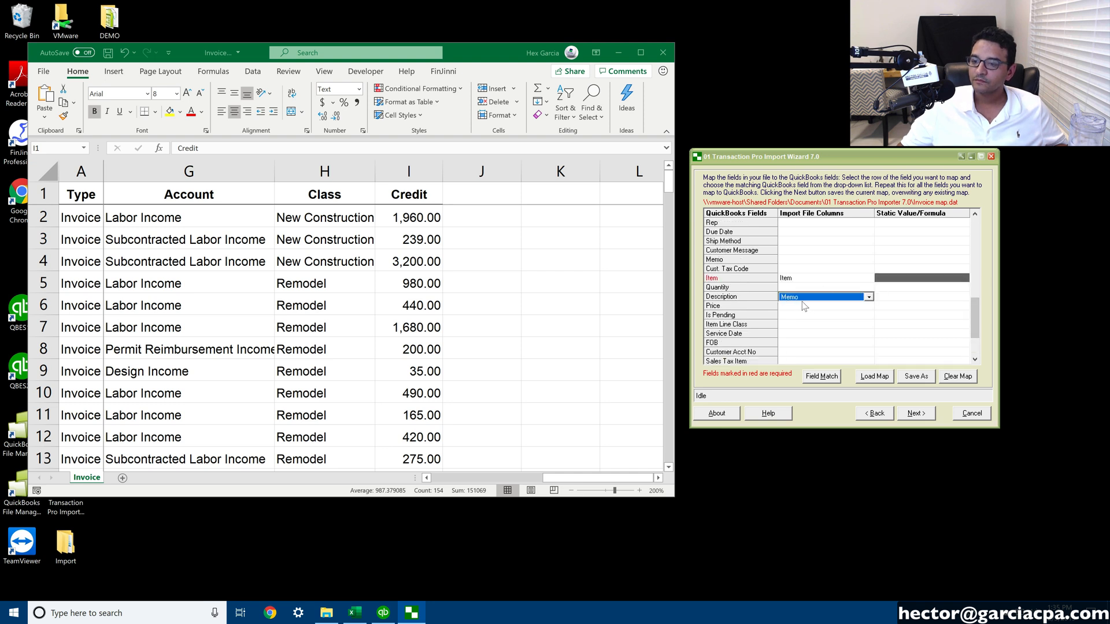
click(869, 306)
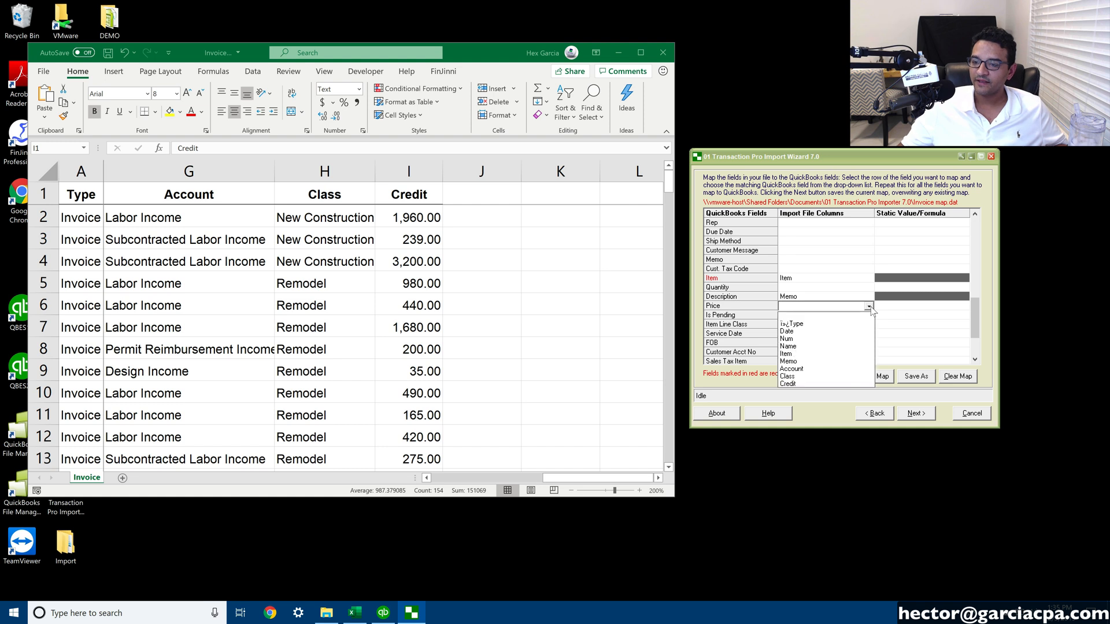
click(787, 384)
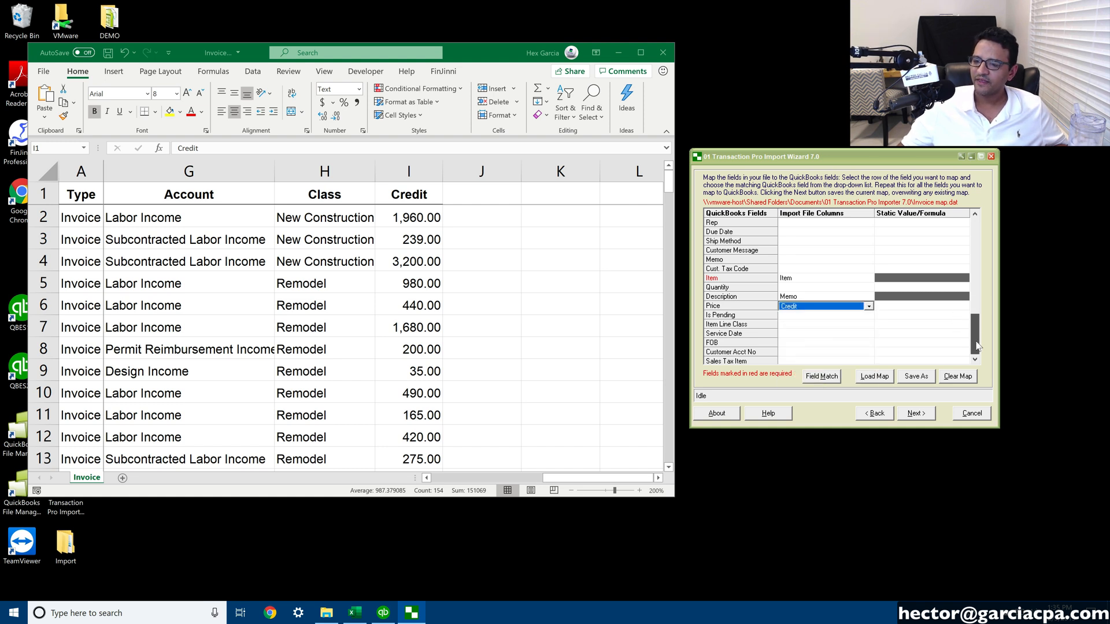
scroll(down, 3)
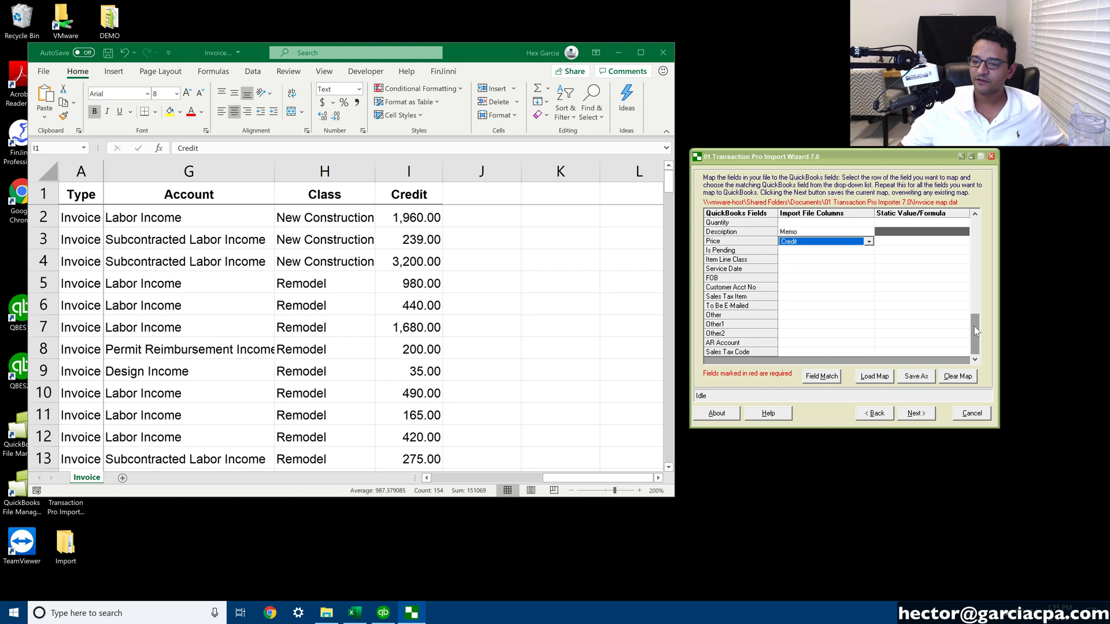
click(868, 343)
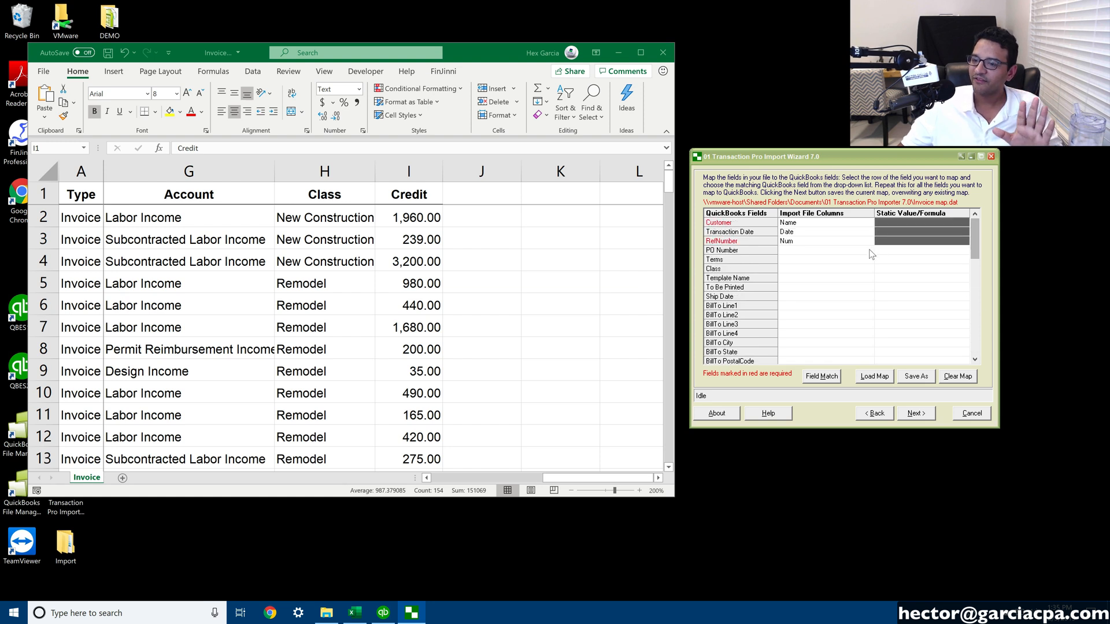
Step: Check the spreadsheet's Class column (H) and map the Class field to it
click(324, 171)
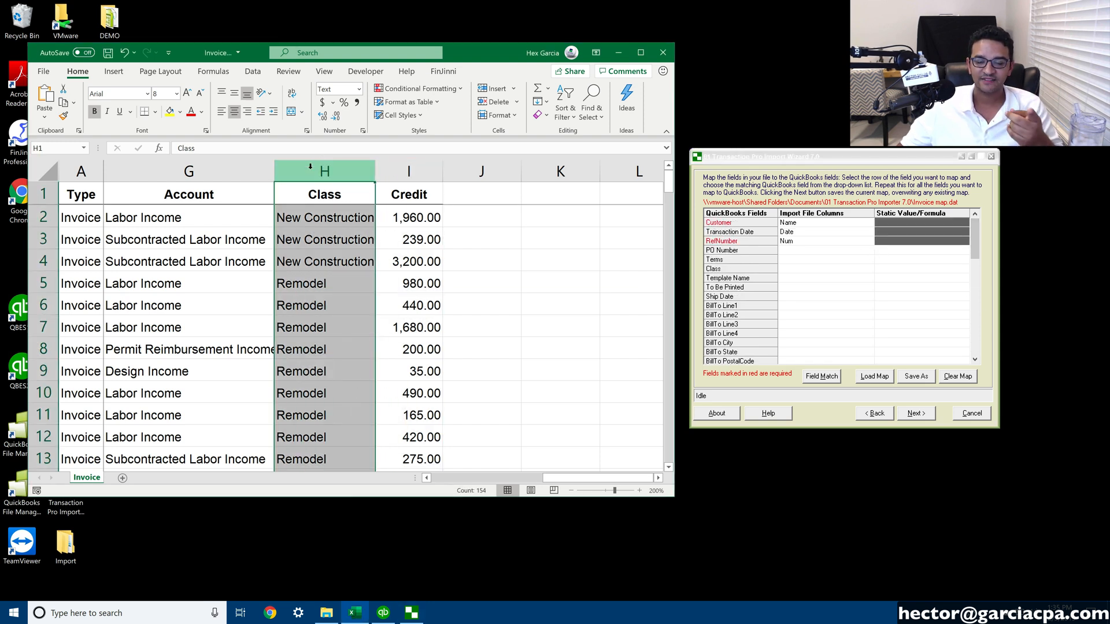
click(825, 268)
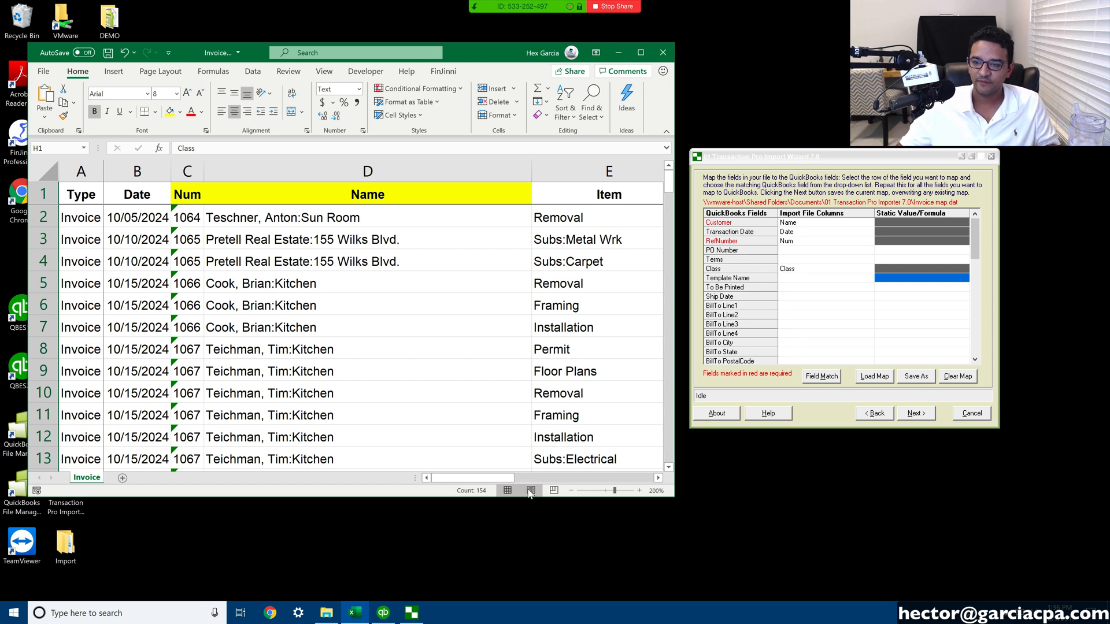
scroll(down, 3)
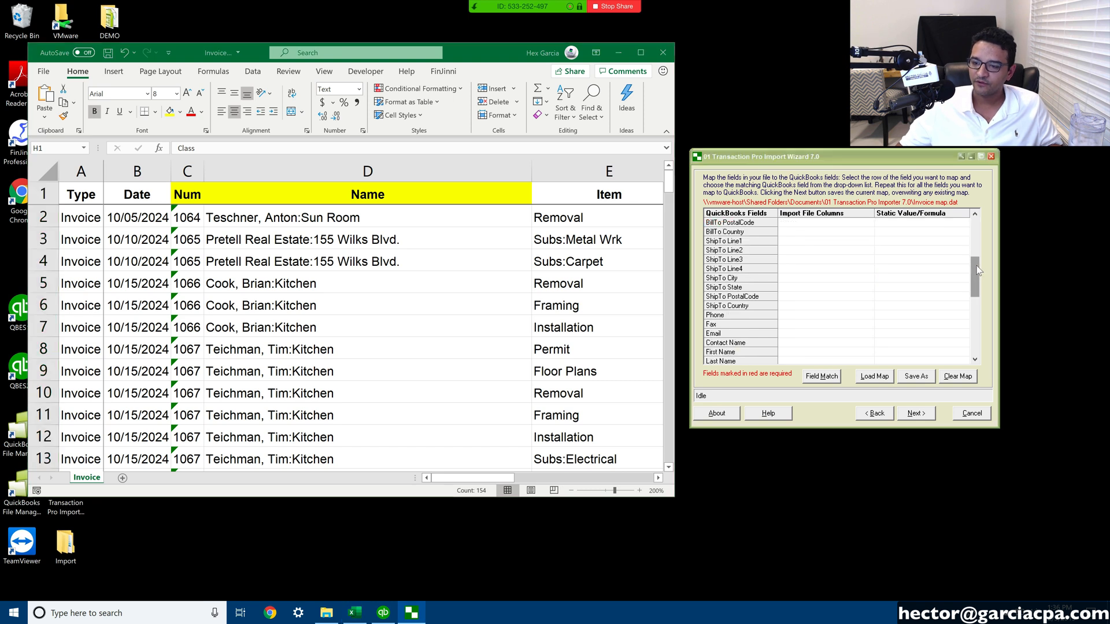
scroll(down, 3)
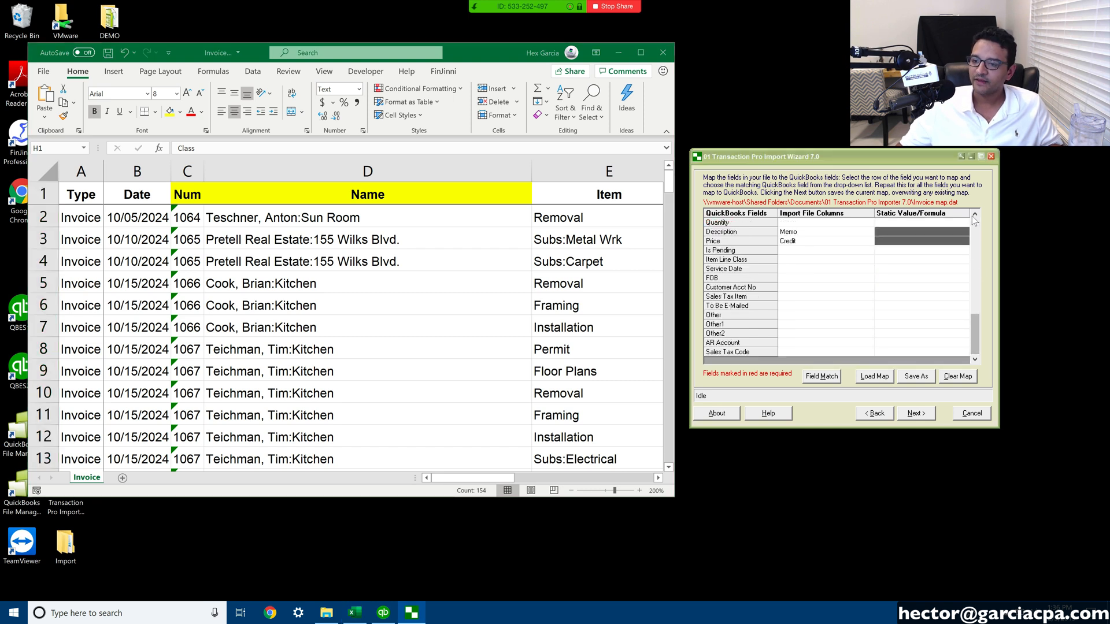
click(974, 216)
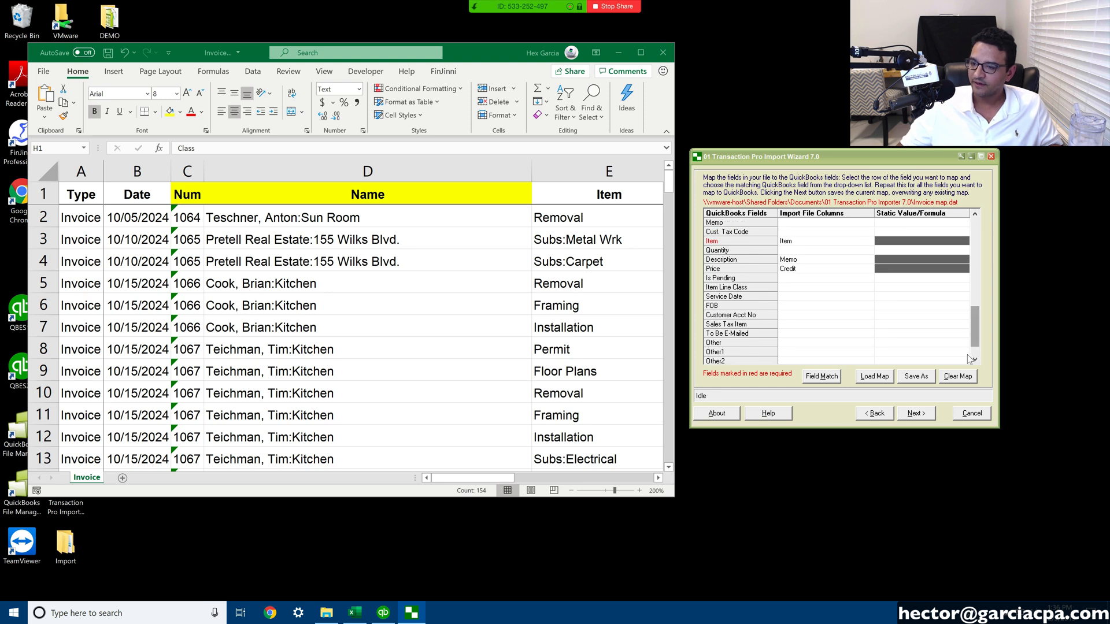
Step: Enter the static Memo value 'Imported on 12/05/2019 by …' and select it
scroll(down, 3)
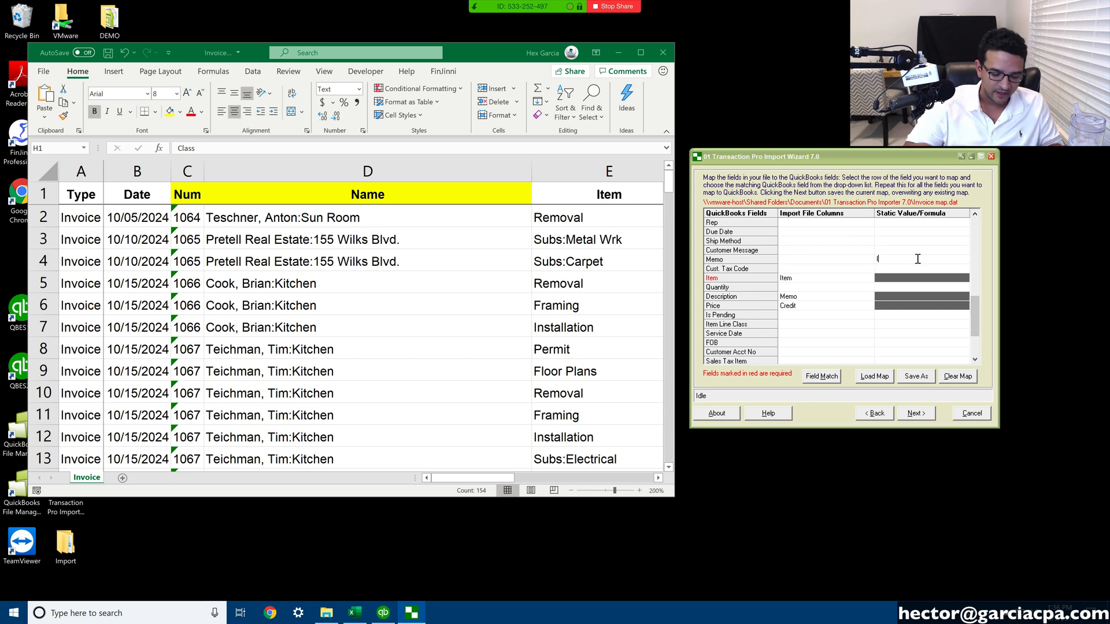
text(Imported on 12/05)
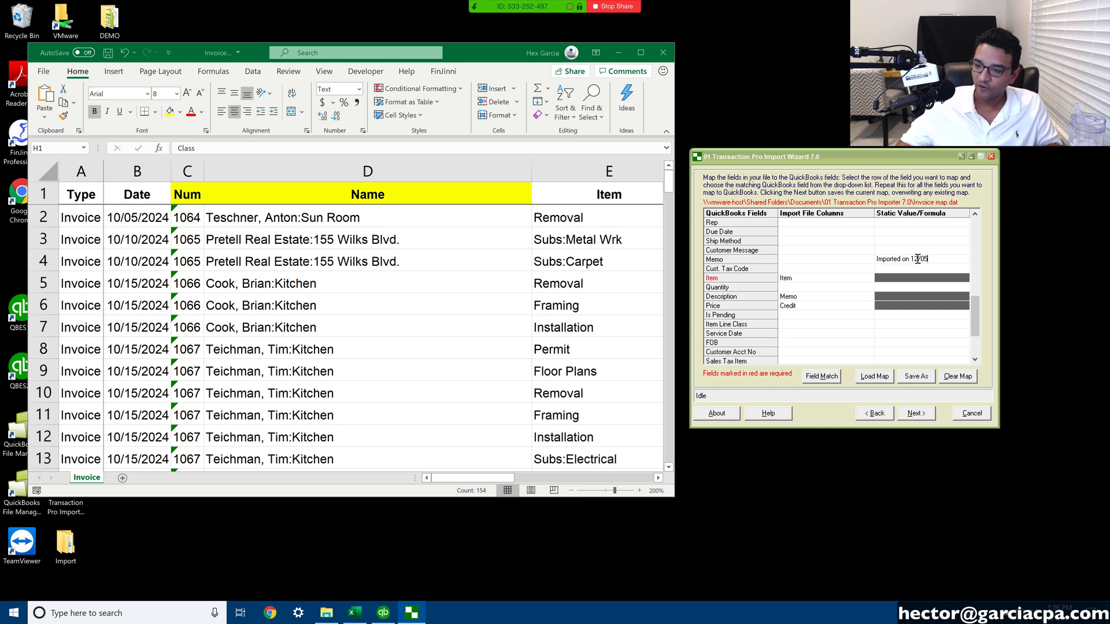
text(/2019 by Hector)
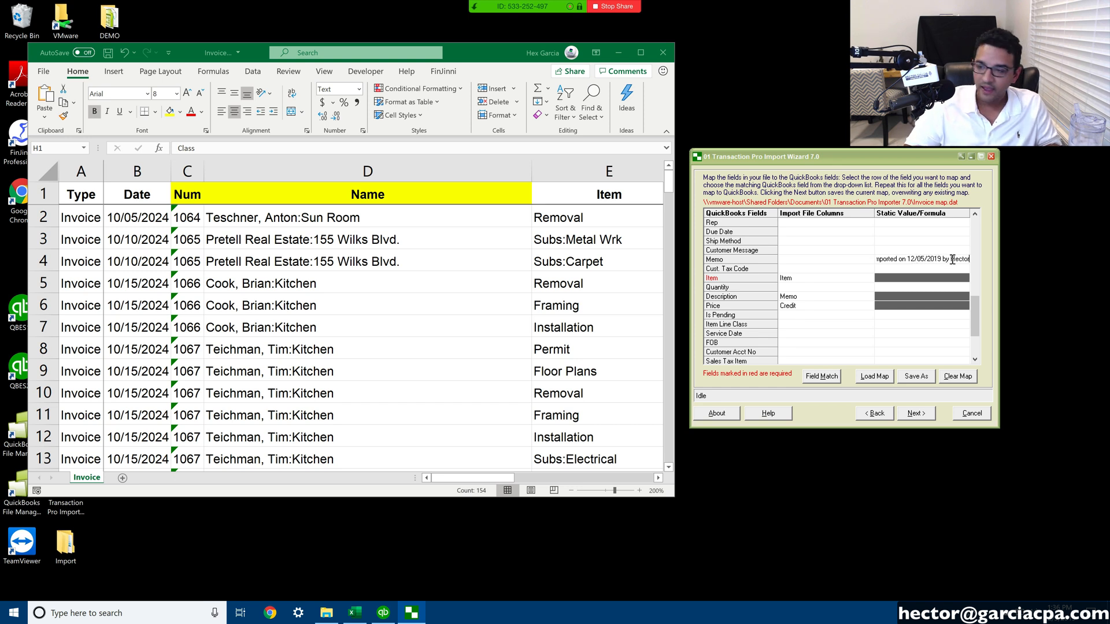
double_click(923, 259)
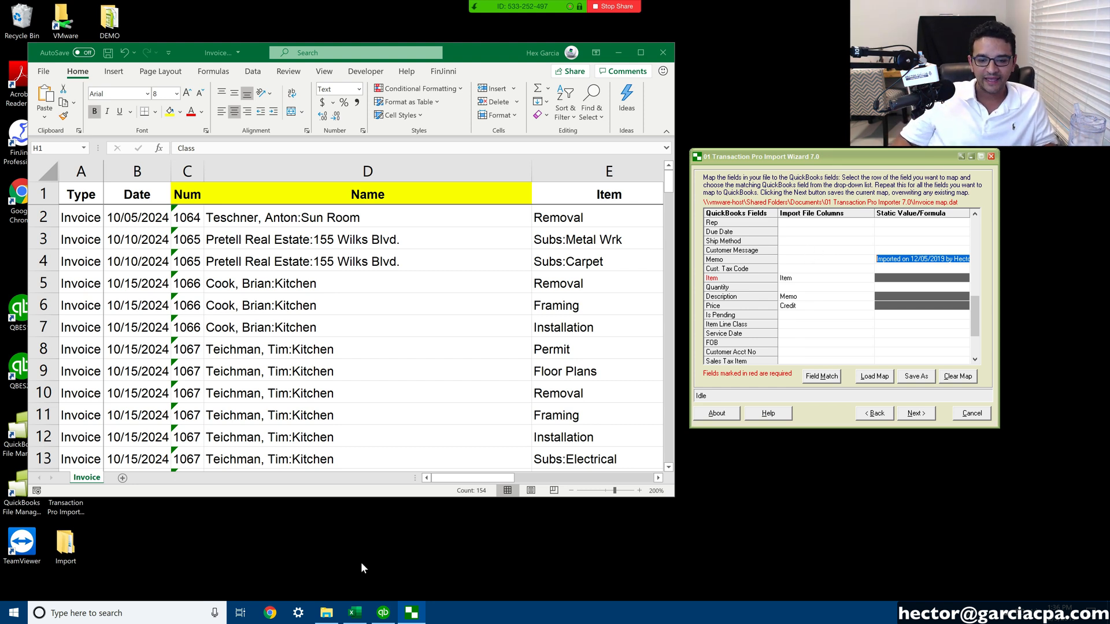
mouse_move(383, 611)
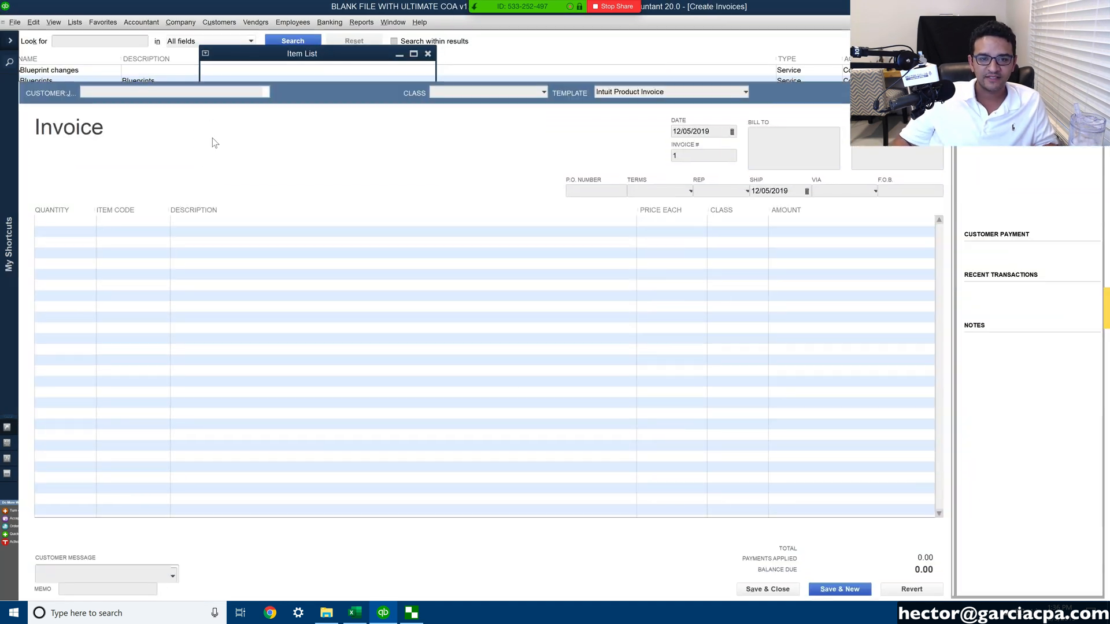
Step: Check QuickBooks' invoice payment terms (Net 15, Net 30, Net 60), then close the list
click(690, 190)
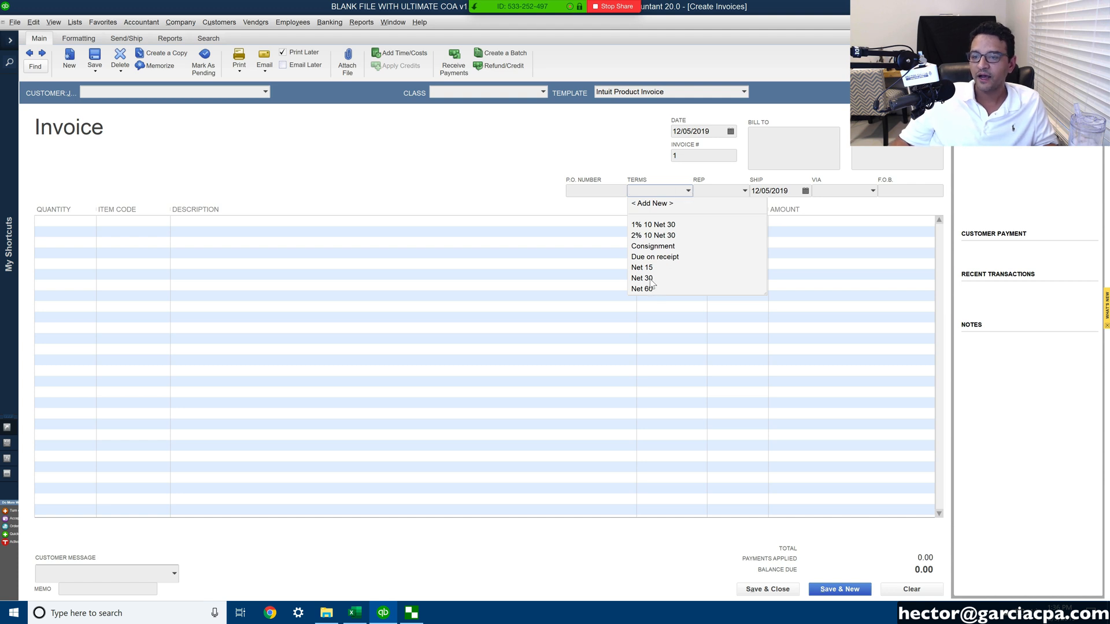
click(640, 288)
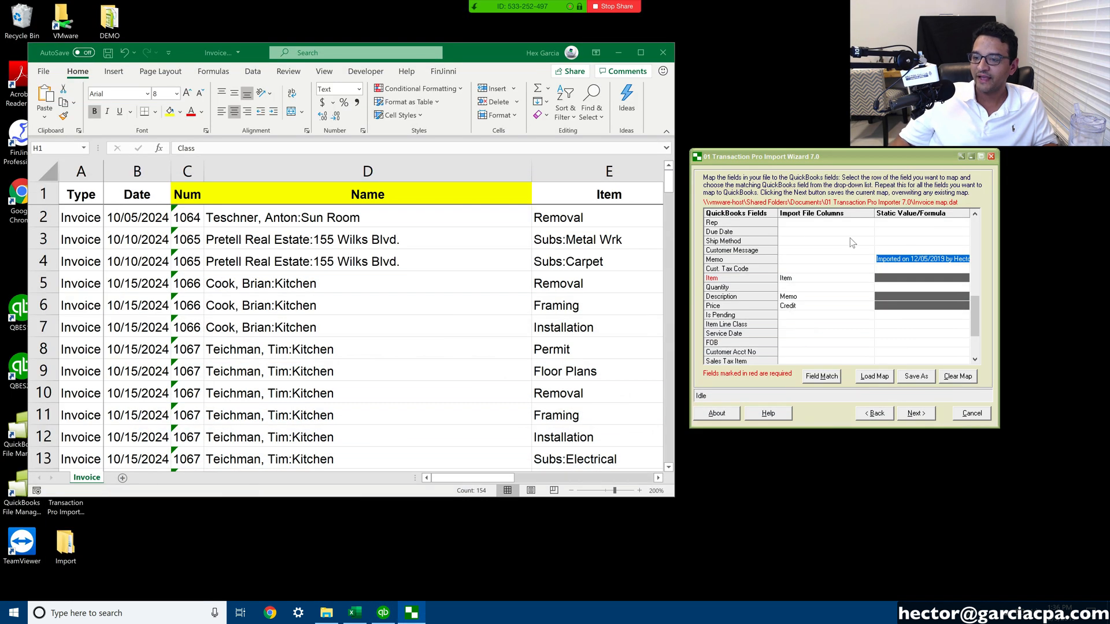
Step: Enter Net 60 as the Terms static value and begin saving the field map
click(825, 241)
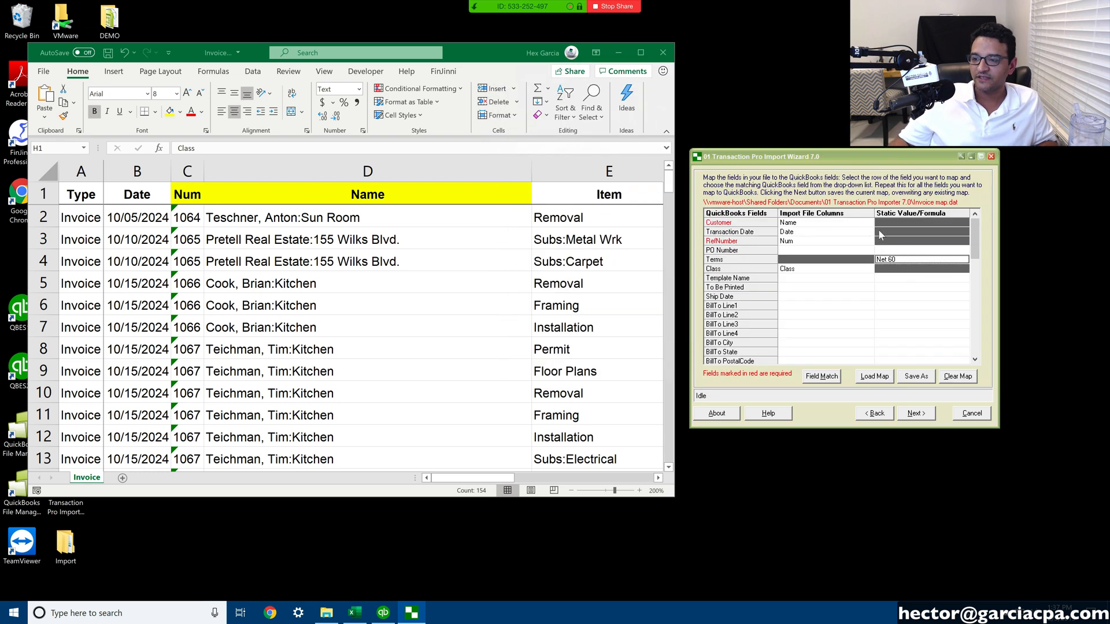
click(821, 232)
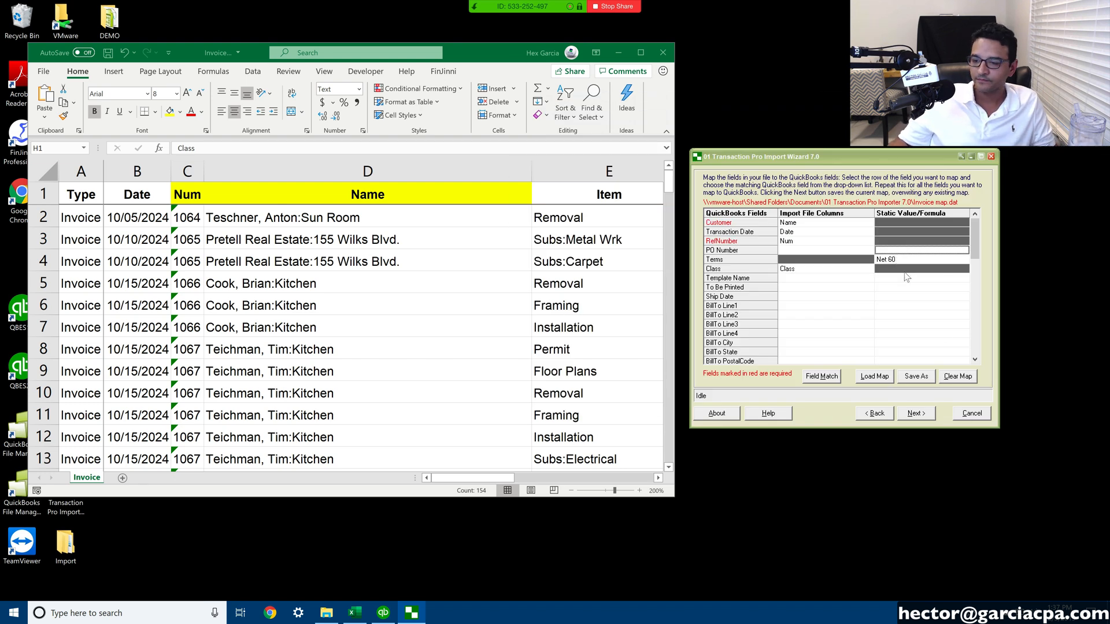
click(916, 376)
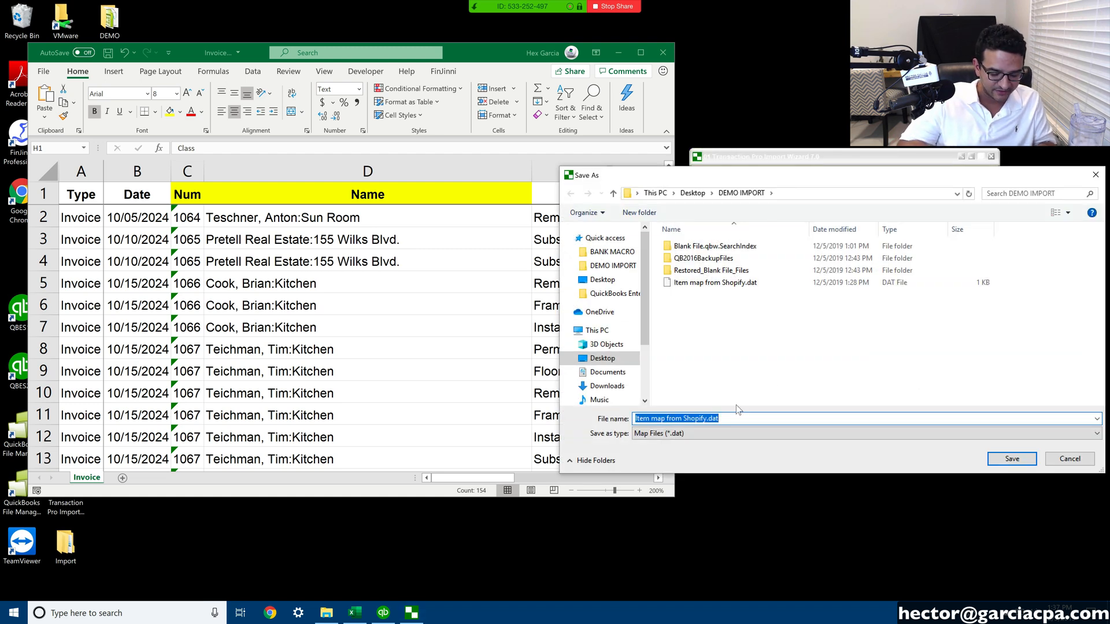
Step: Save the field map as 'Invoices from PayPal' and move past the mapping step
text(Invoices from PayPal)
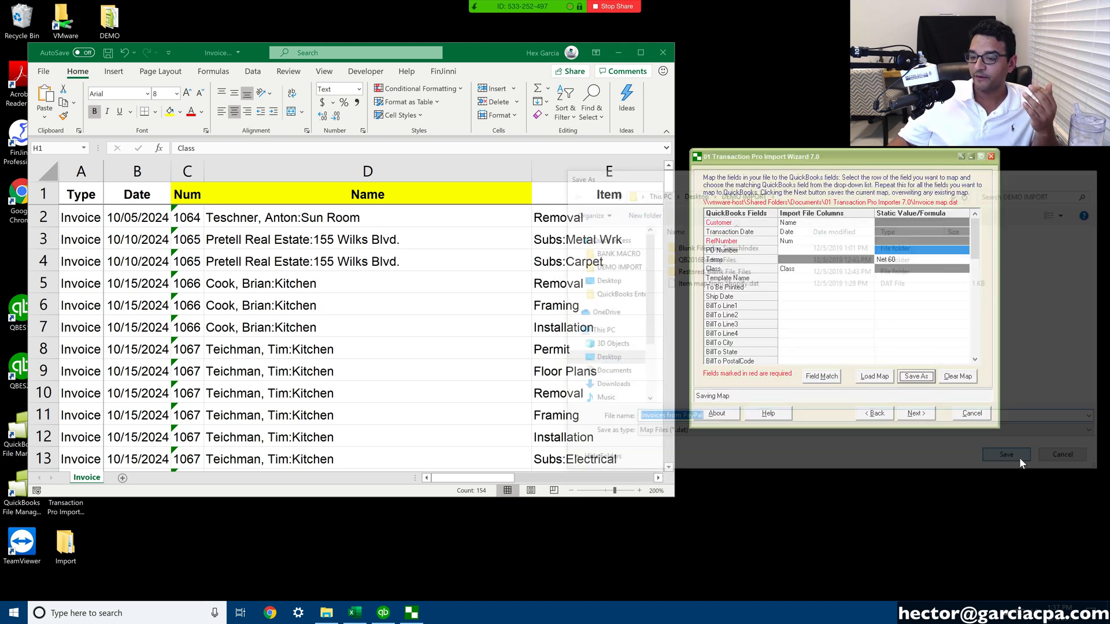
click(1006, 453)
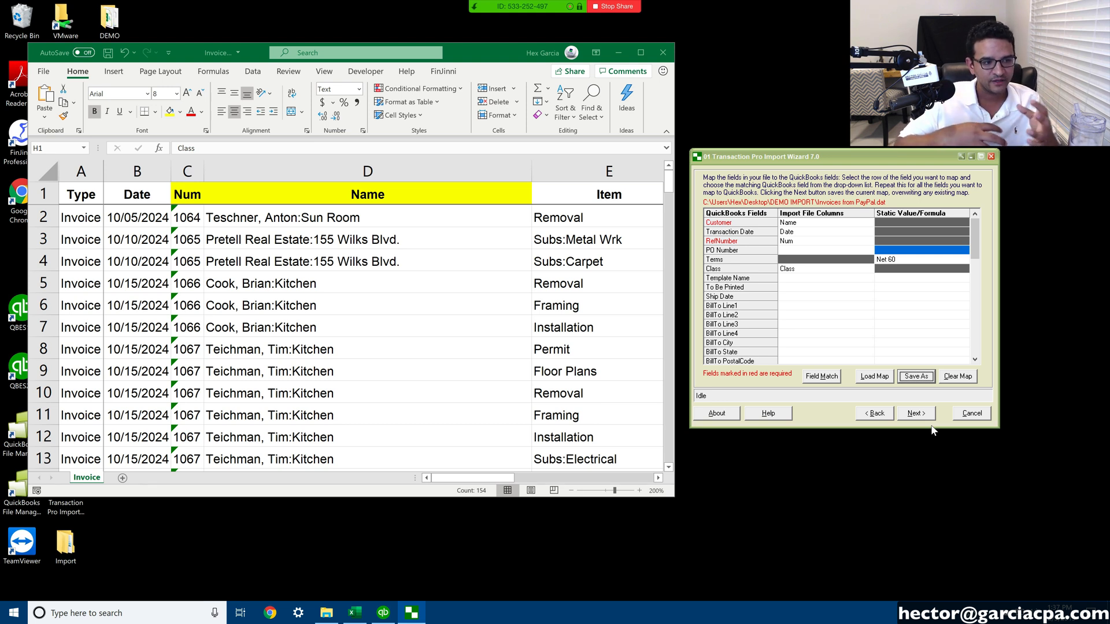
mouse_move(946, 368)
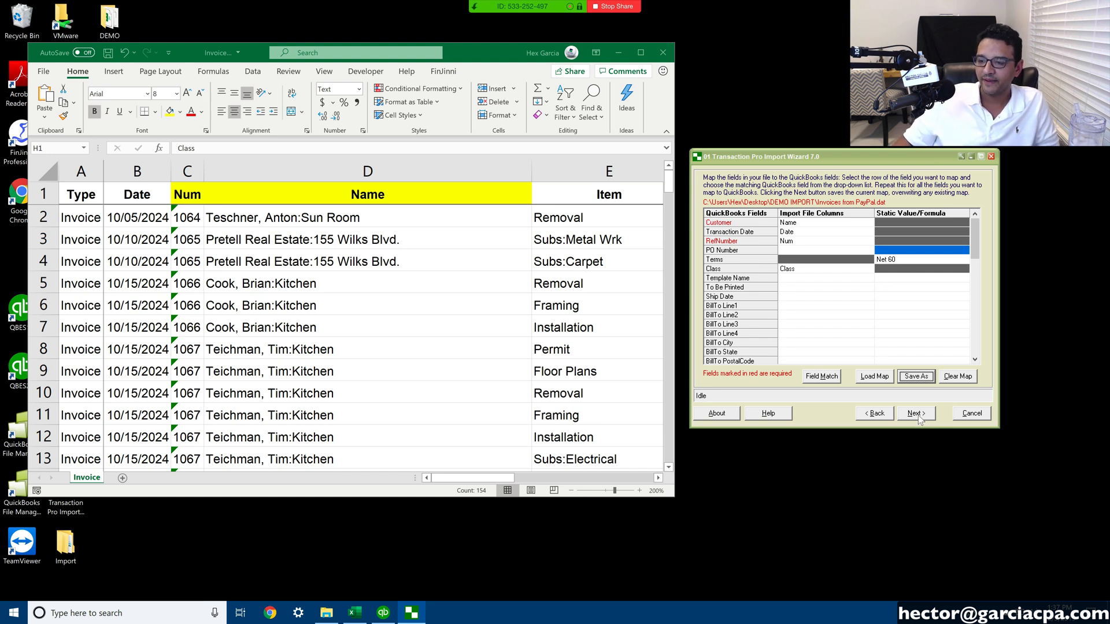
click(915, 413)
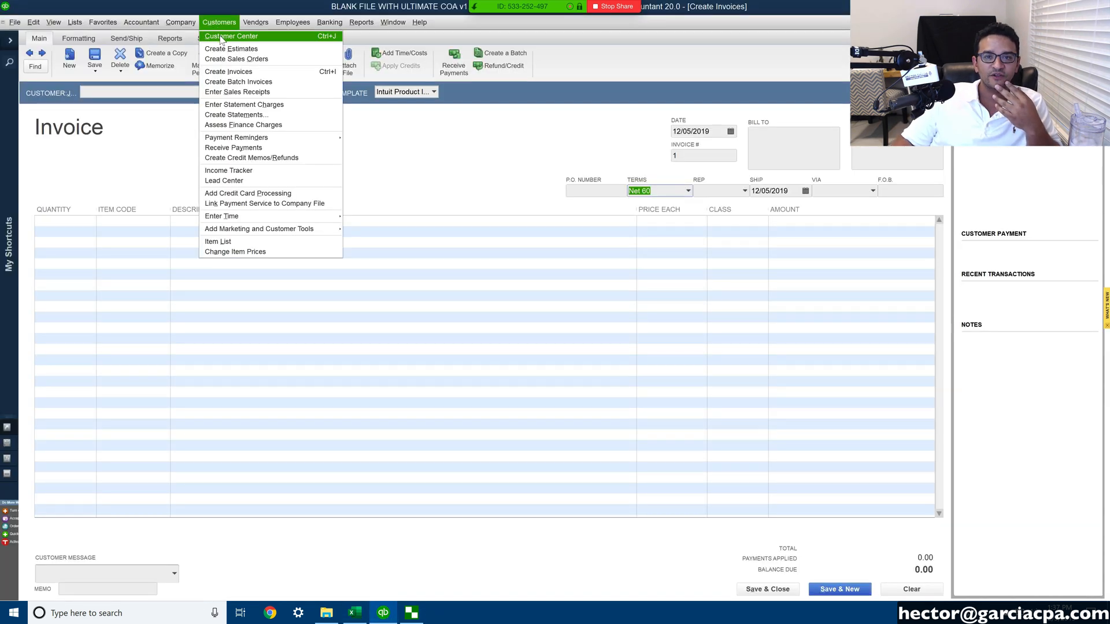
Step: Open the Customer Center from the Customers menu and widen the Customers & Jobs list
click(218, 22)
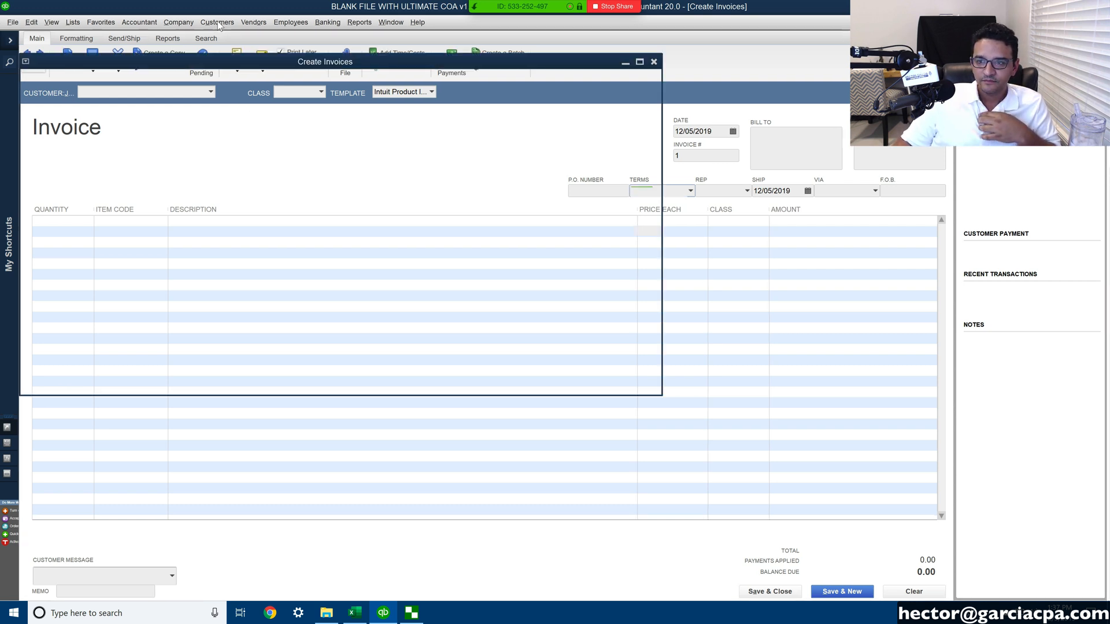
click(218, 22)
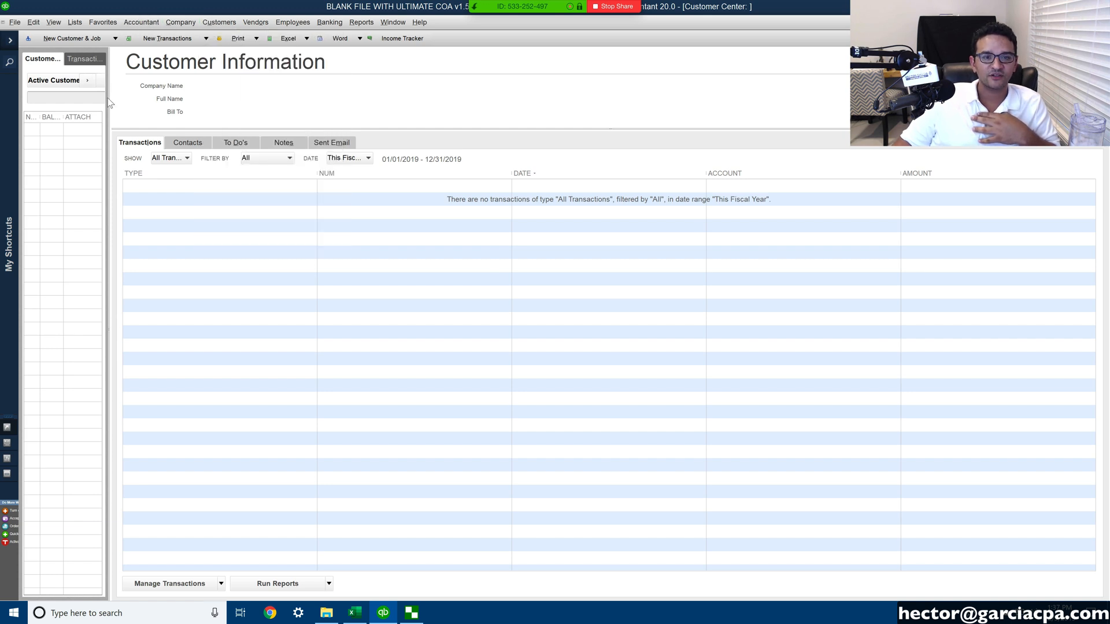
drag(110, 103, 205, 103)
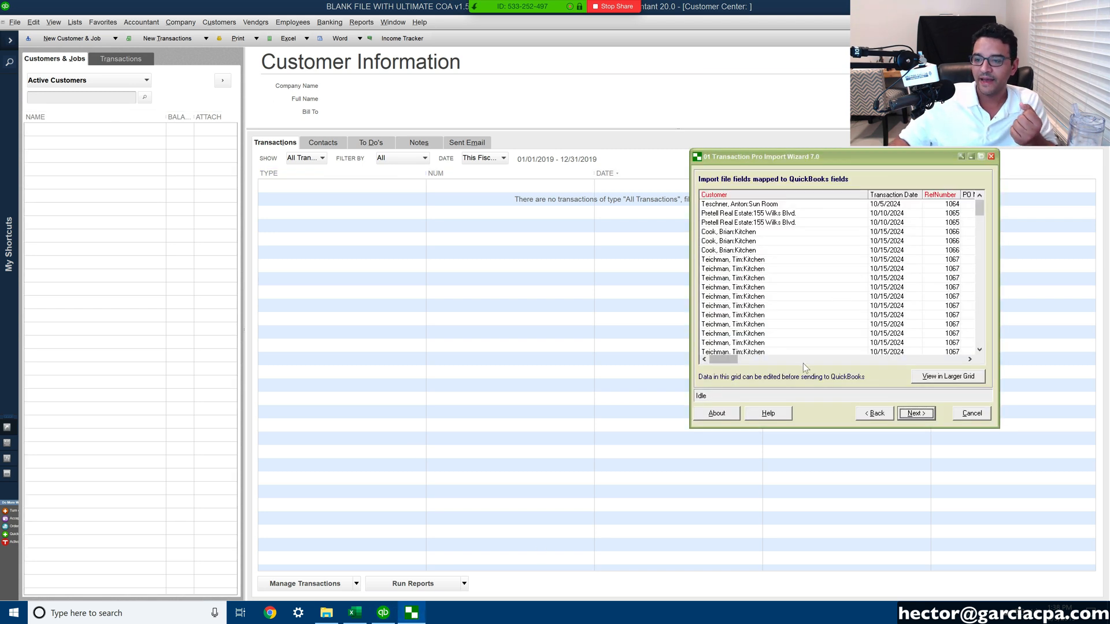
Step: Reposition the wizard and start the invoice transfer with Next, Finish and OK
drag(843, 157, 566, 167)
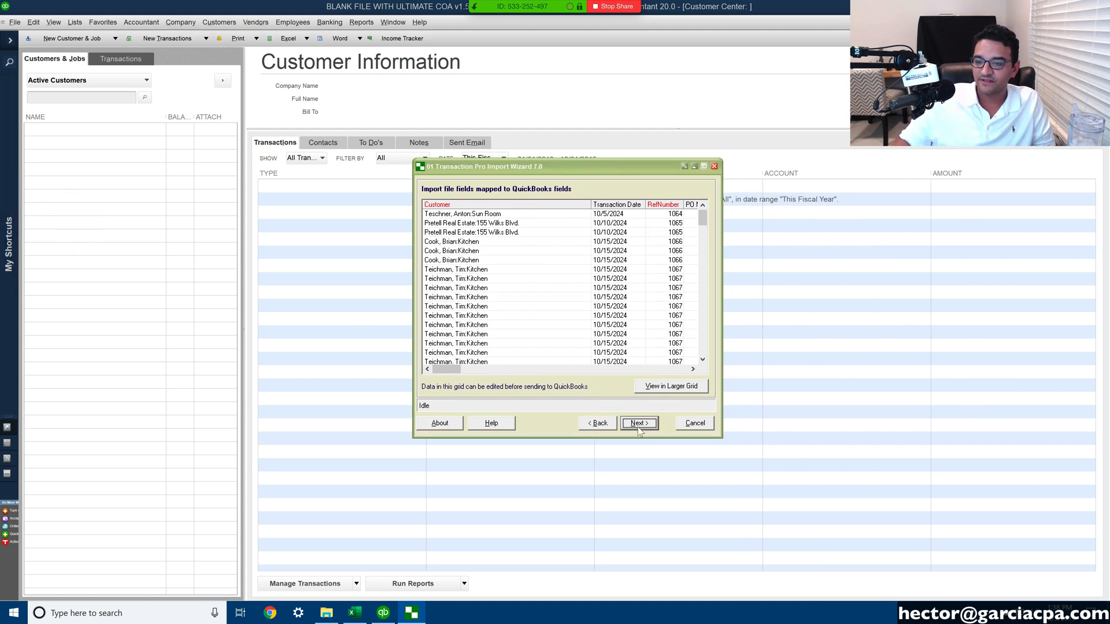
click(639, 423)
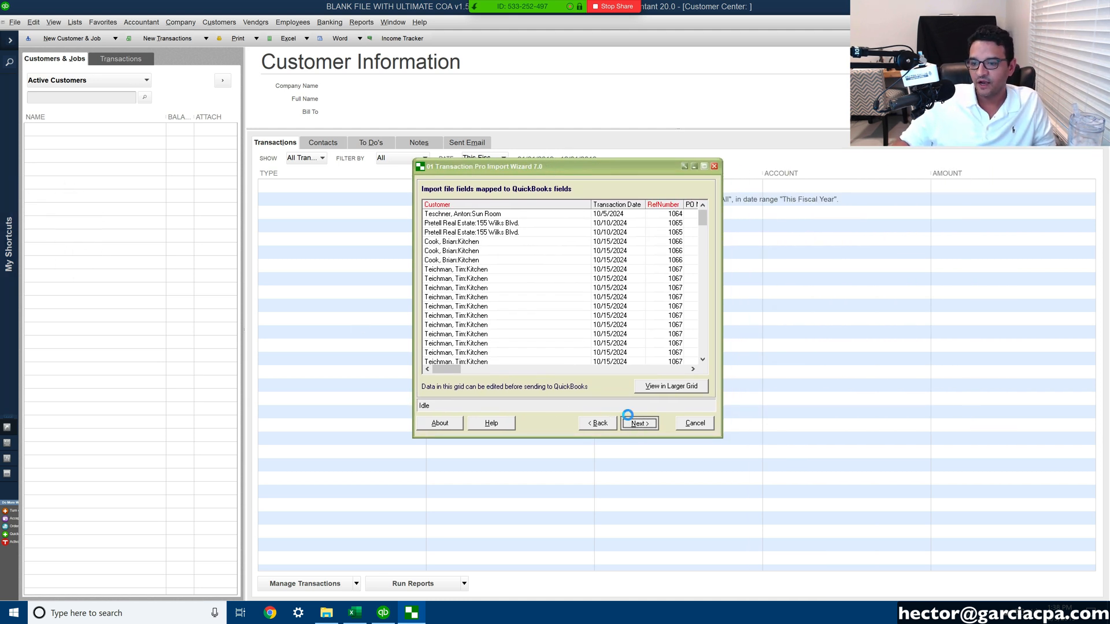
click(639, 423)
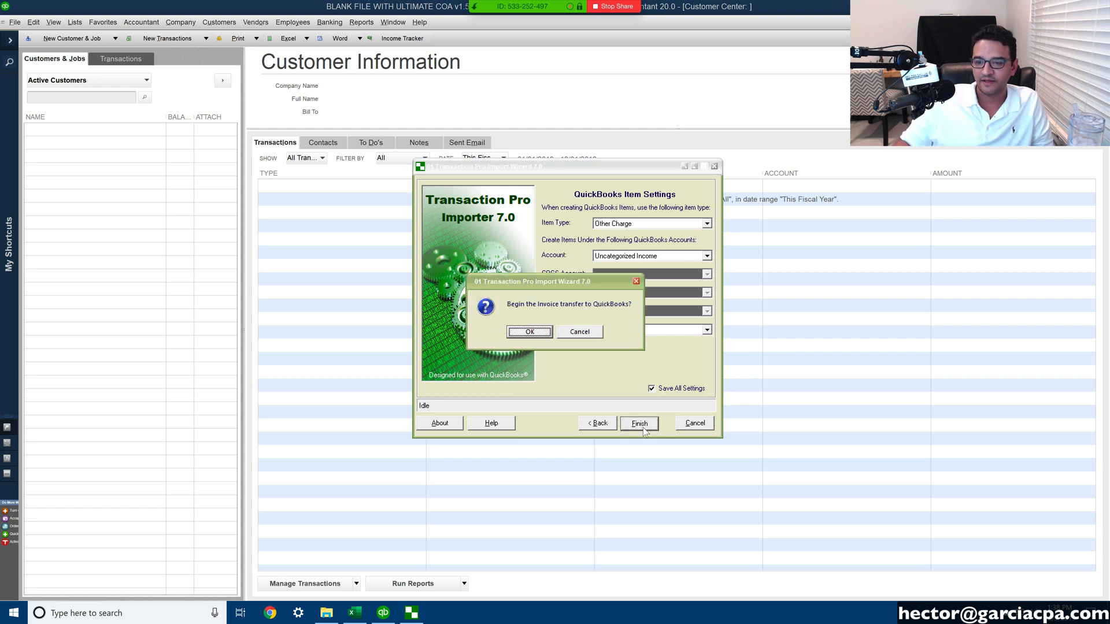
click(530, 331)
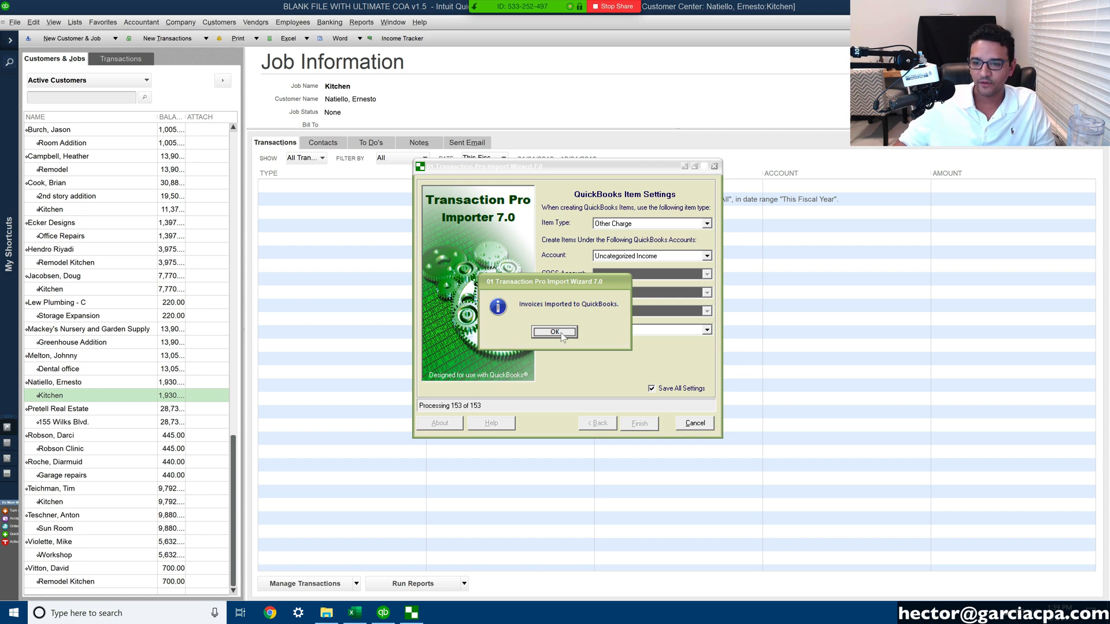
Step: Acknowledge the import, confirm no records failed in the transfer log, and close it
click(556, 333)
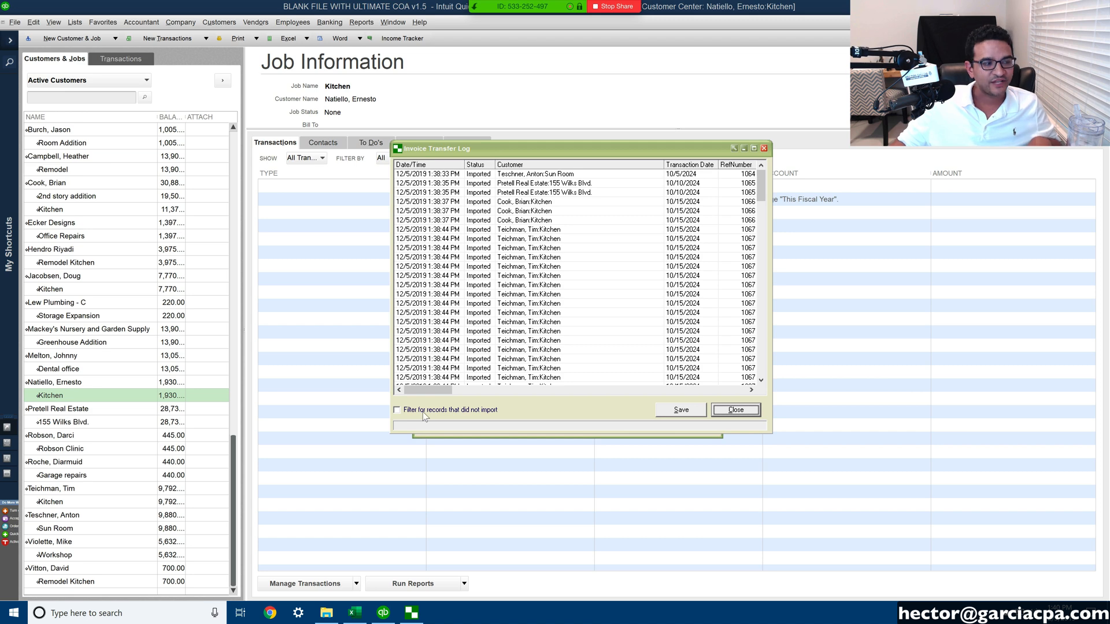
click(397, 410)
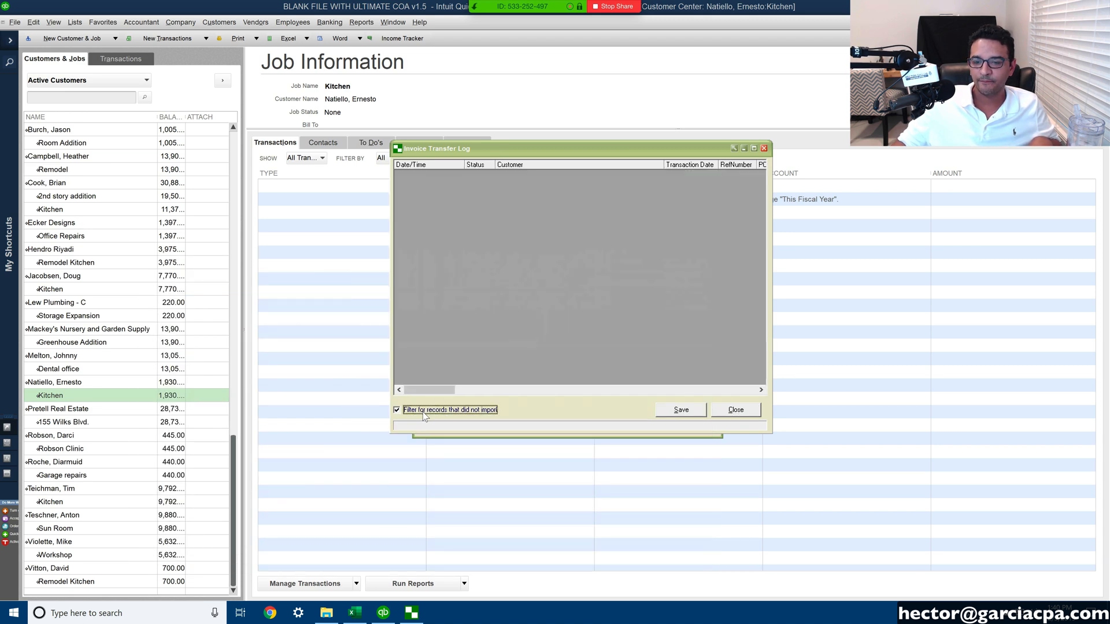
mouse_move(506, 264)
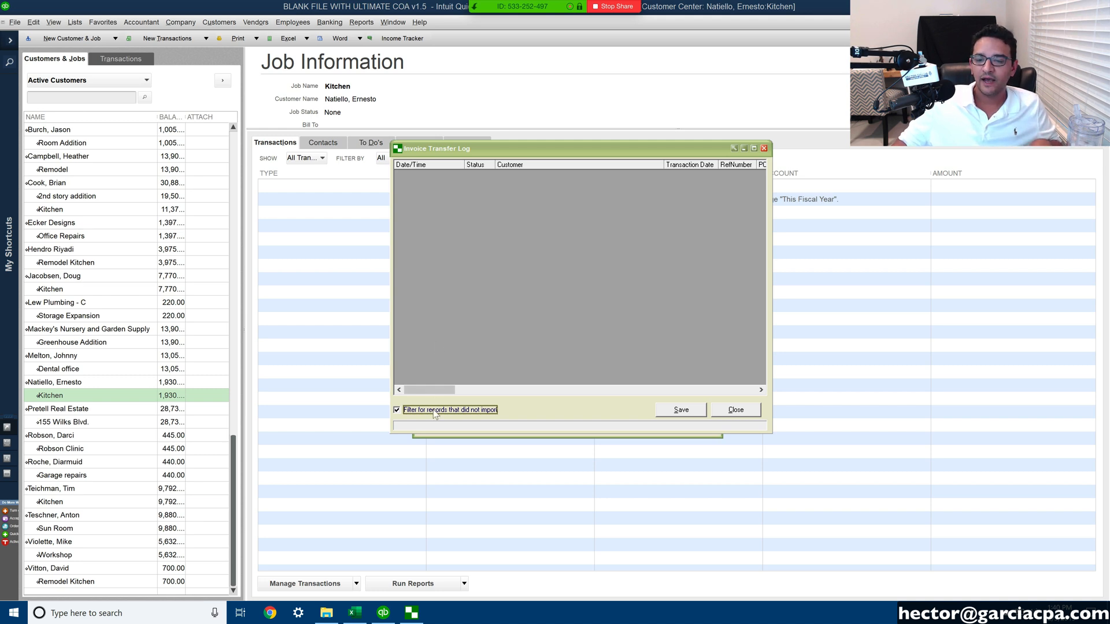
click(397, 410)
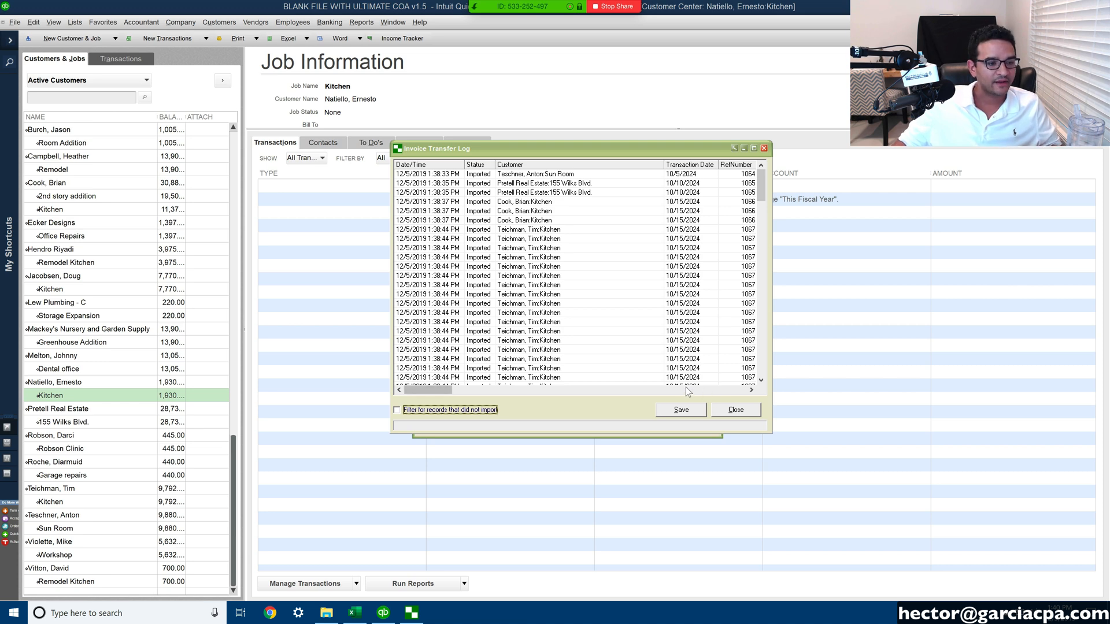
click(736, 410)
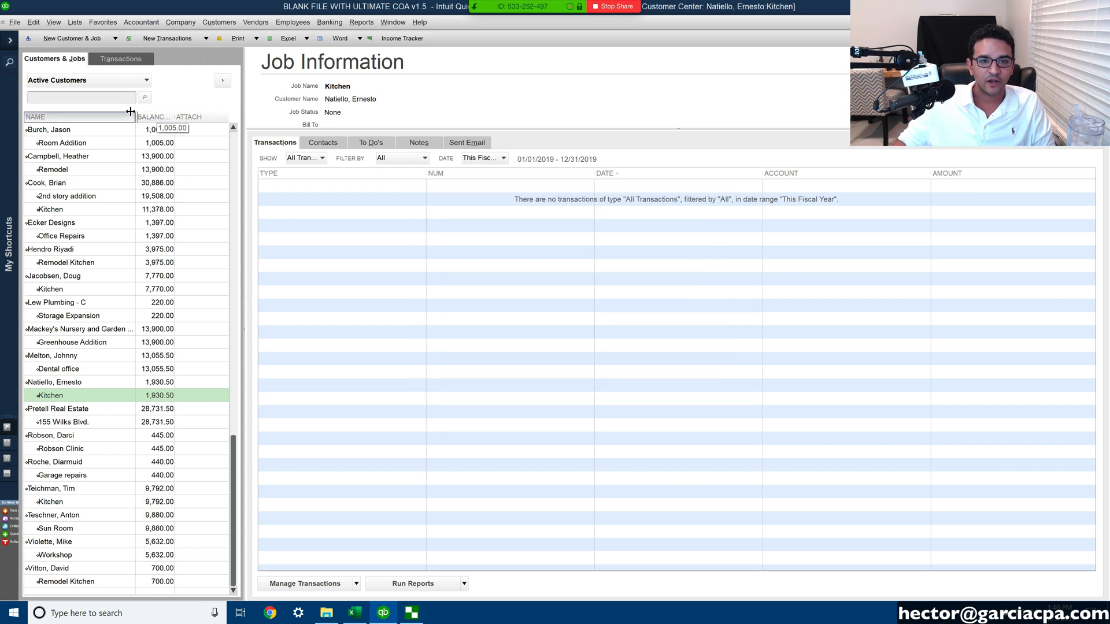
Step: List invoices for all dates under Transactions and open invoice 1067 for Teichman, Tim:Kitchen
click(121, 58)
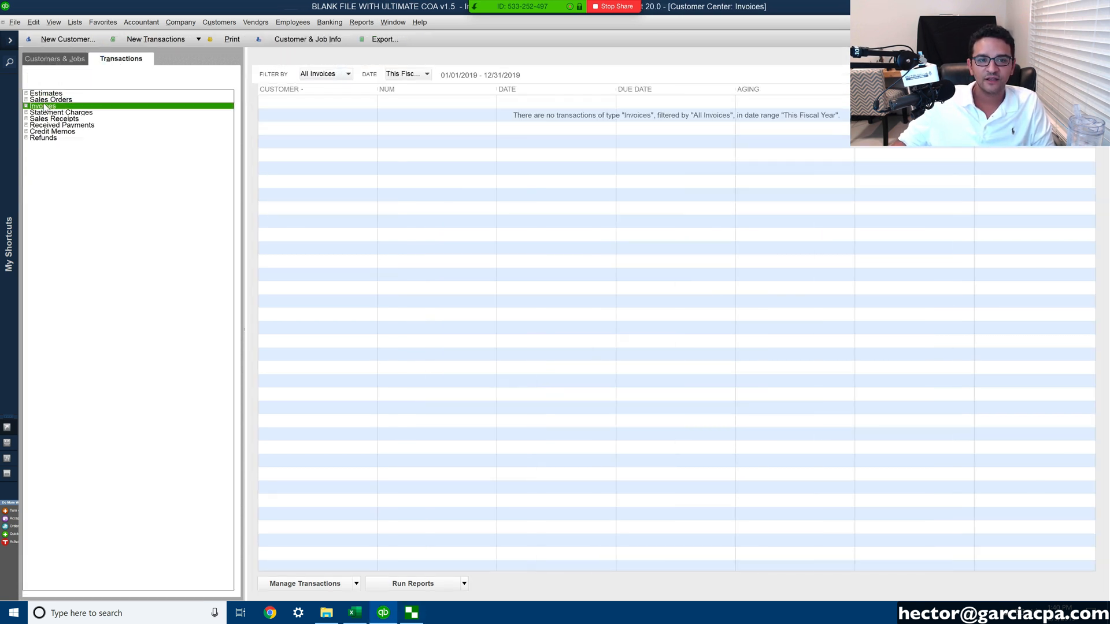
click(426, 74)
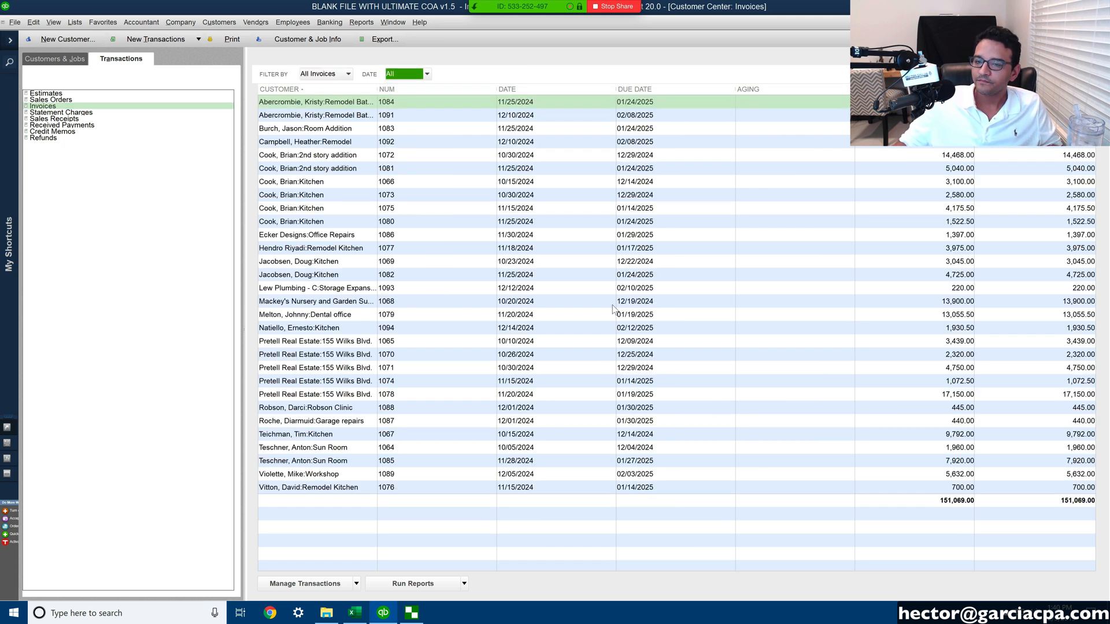
mouse_move(386, 169)
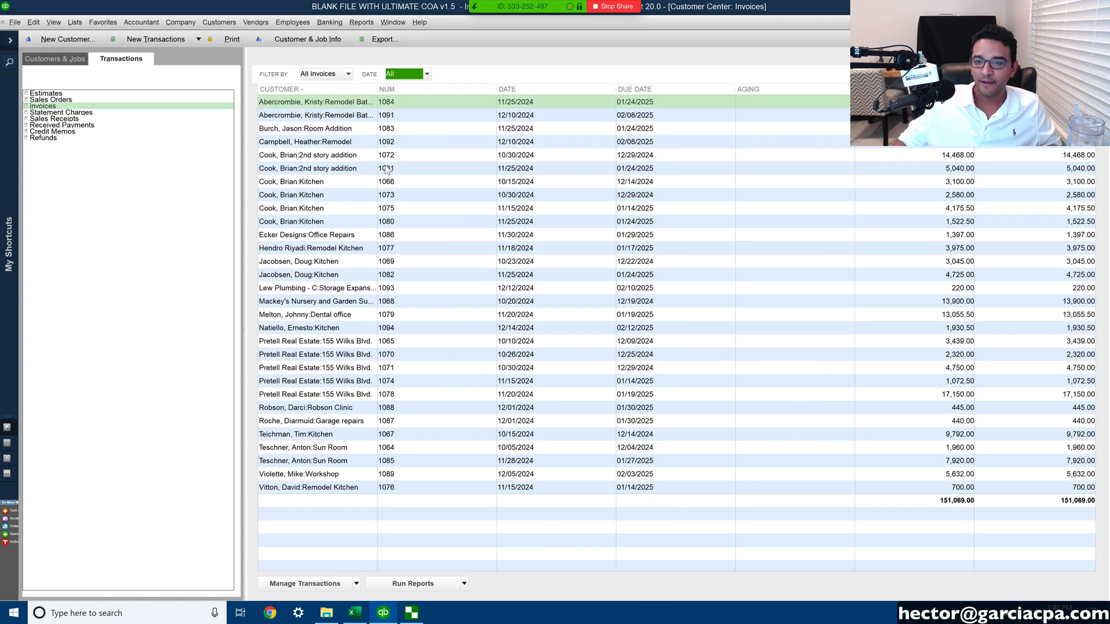
click(386, 89)
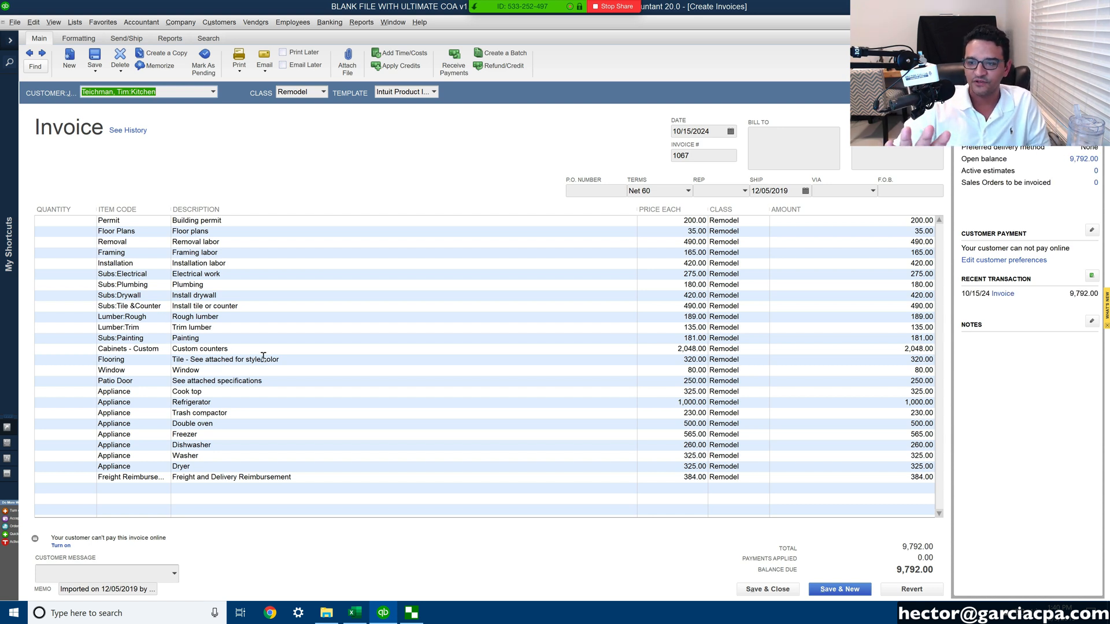
mouse_move(663, 211)
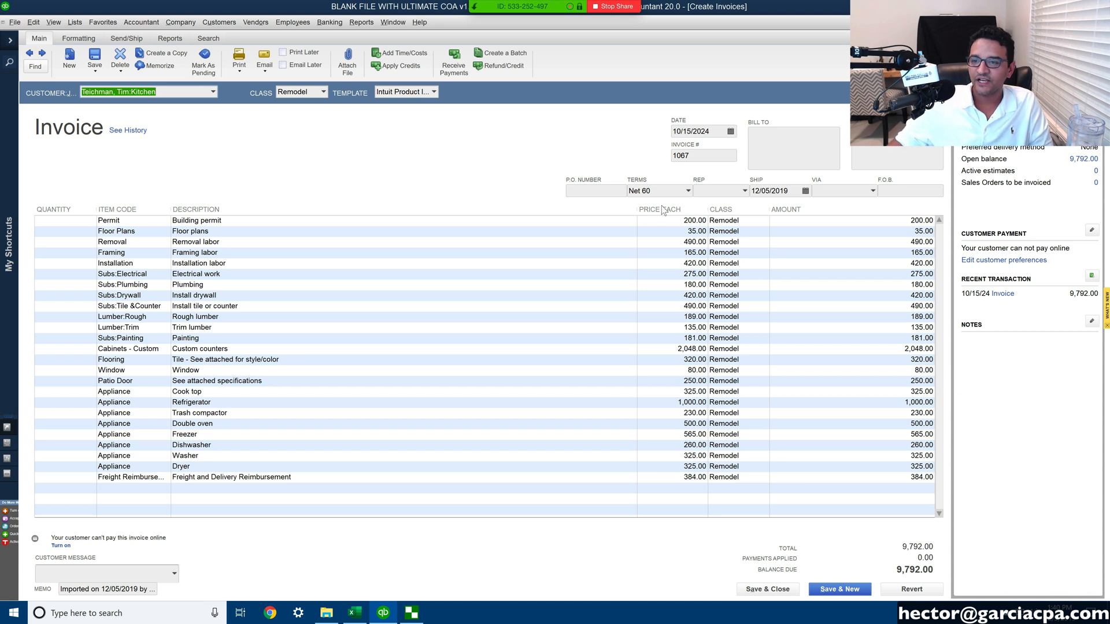
click(686, 191)
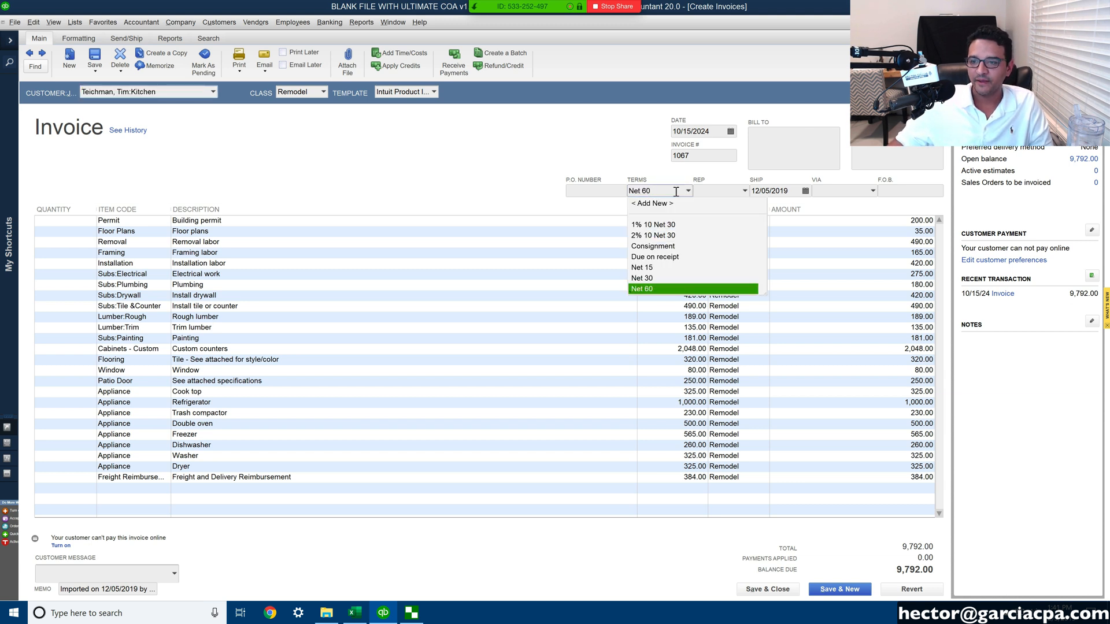
click(643, 288)
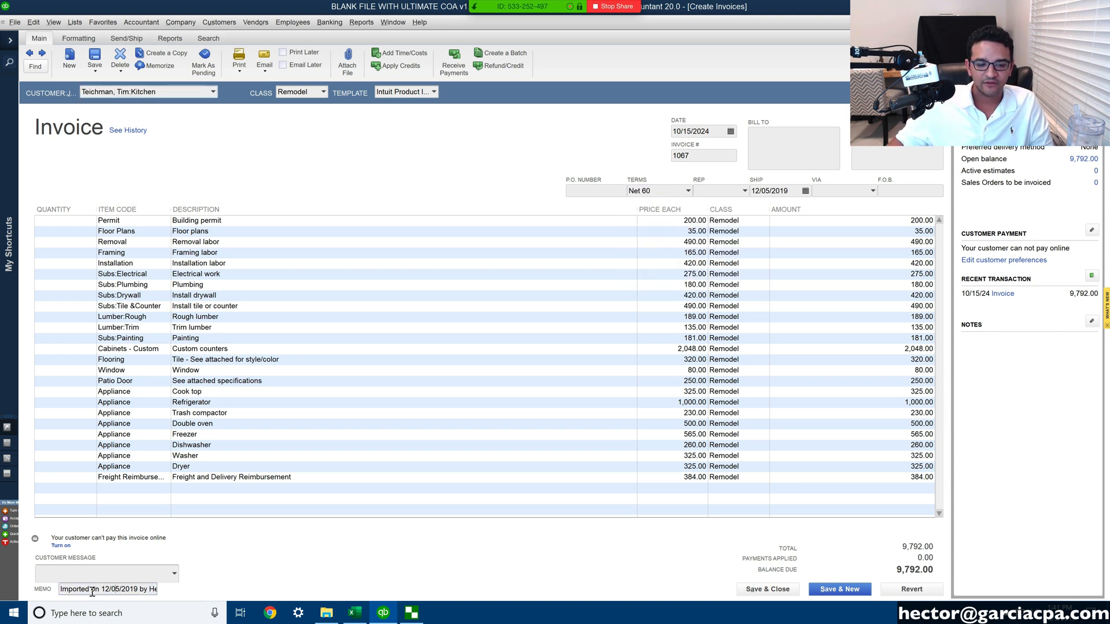
triple_click(106, 589)
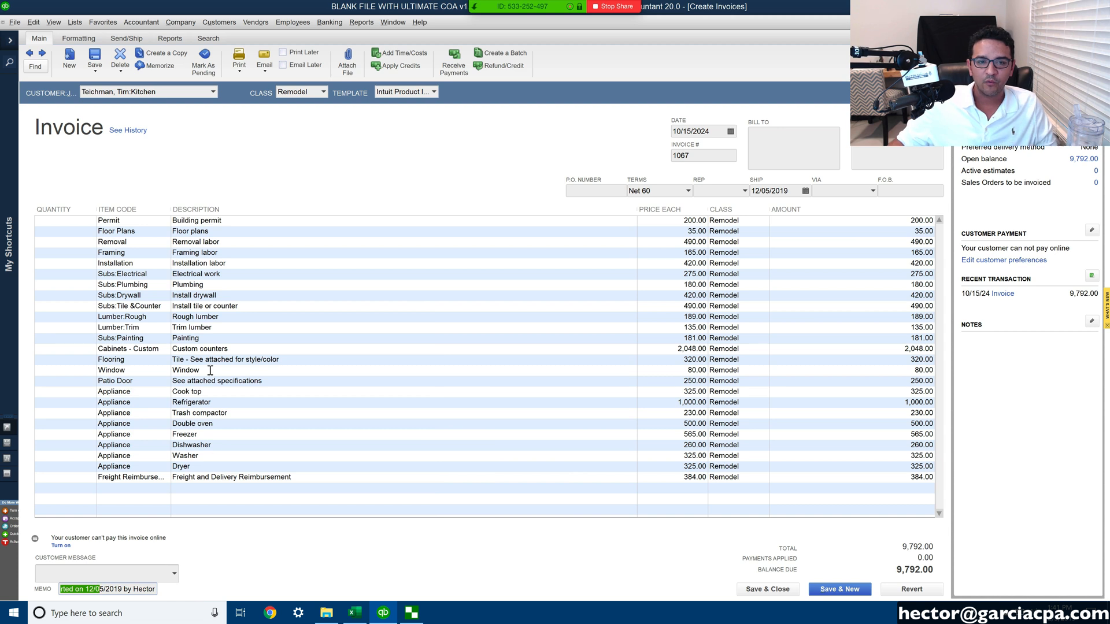
mouse_move(244, 202)
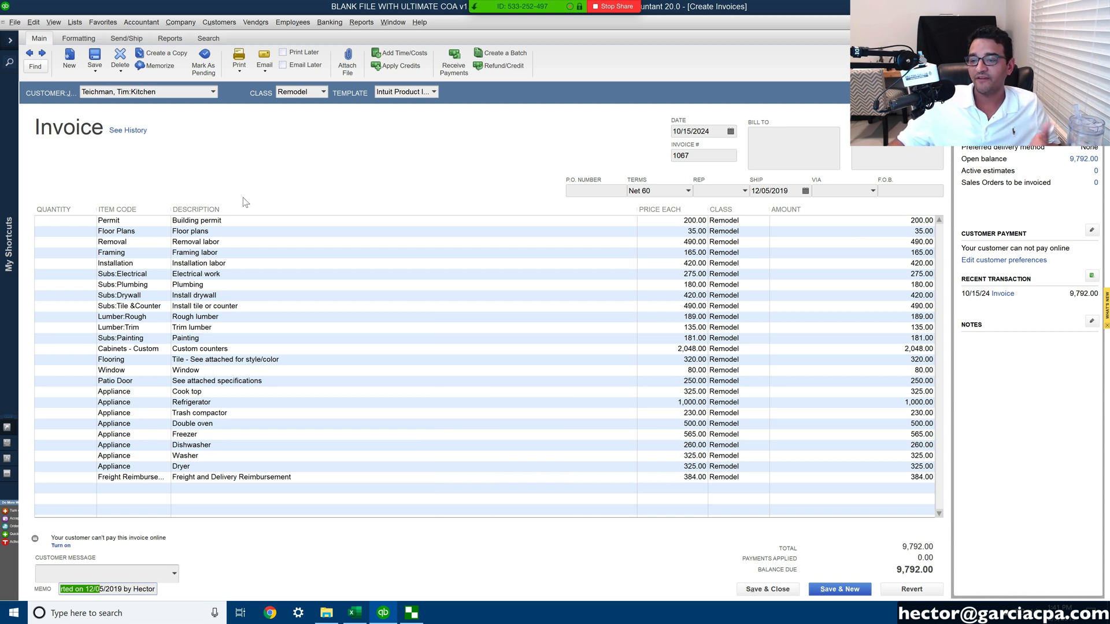
mouse_move(719, 203)
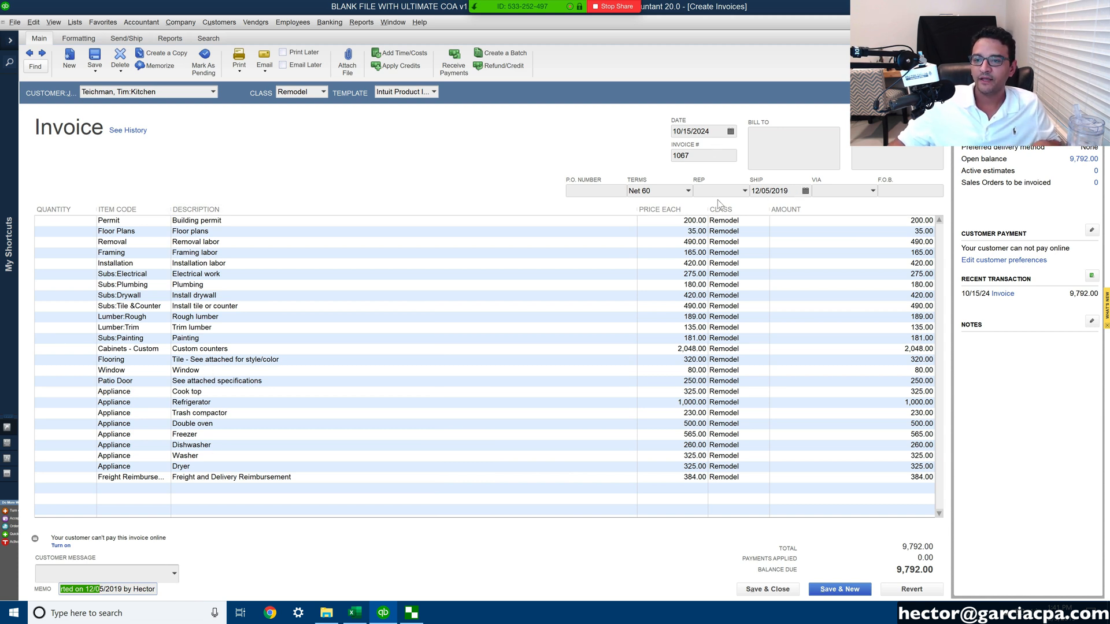
click(875, 190)
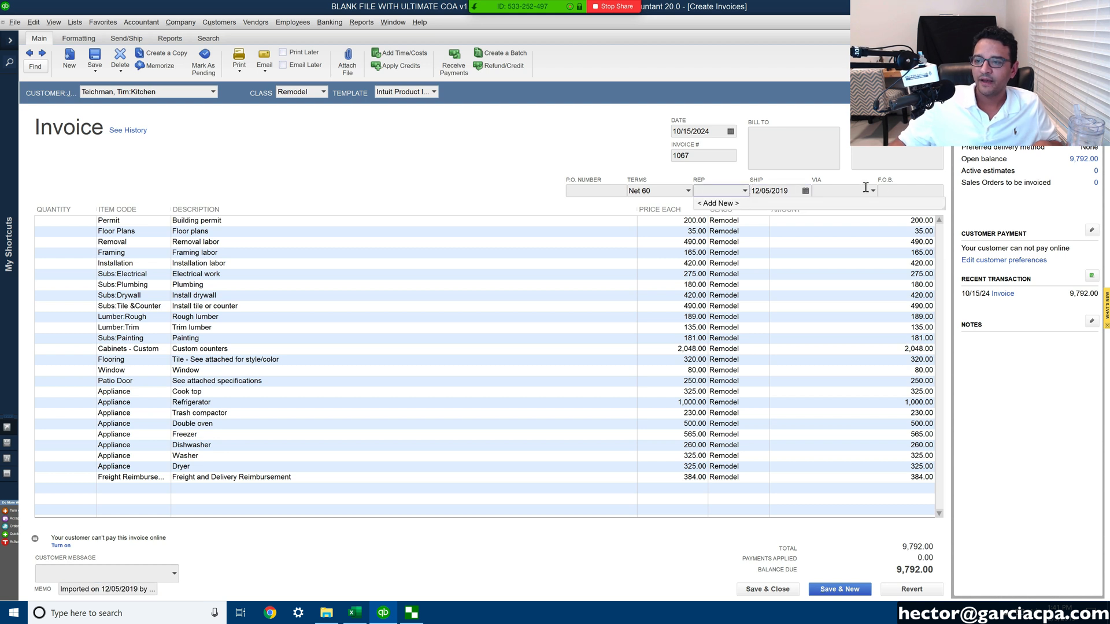
click(911, 190)
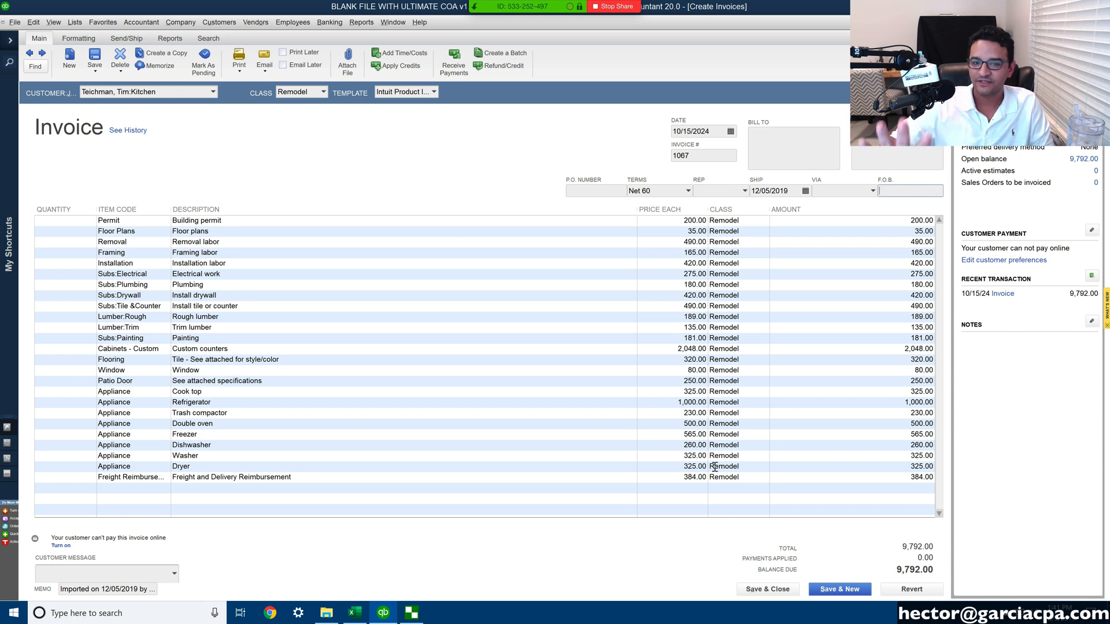
mouse_move(547, 419)
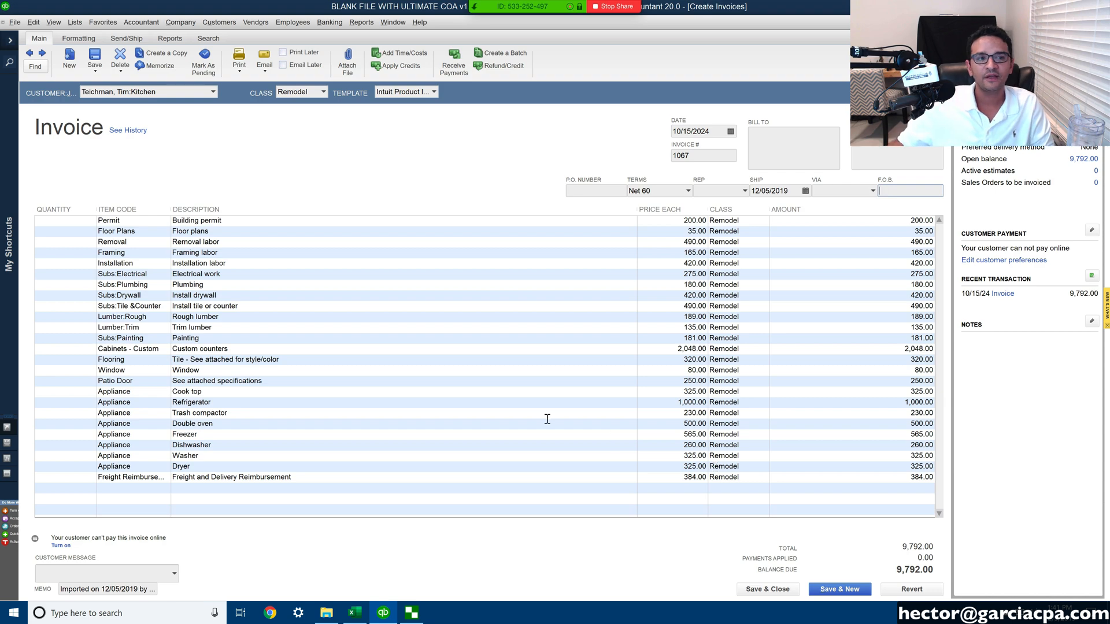
mouse_move(743, 574)
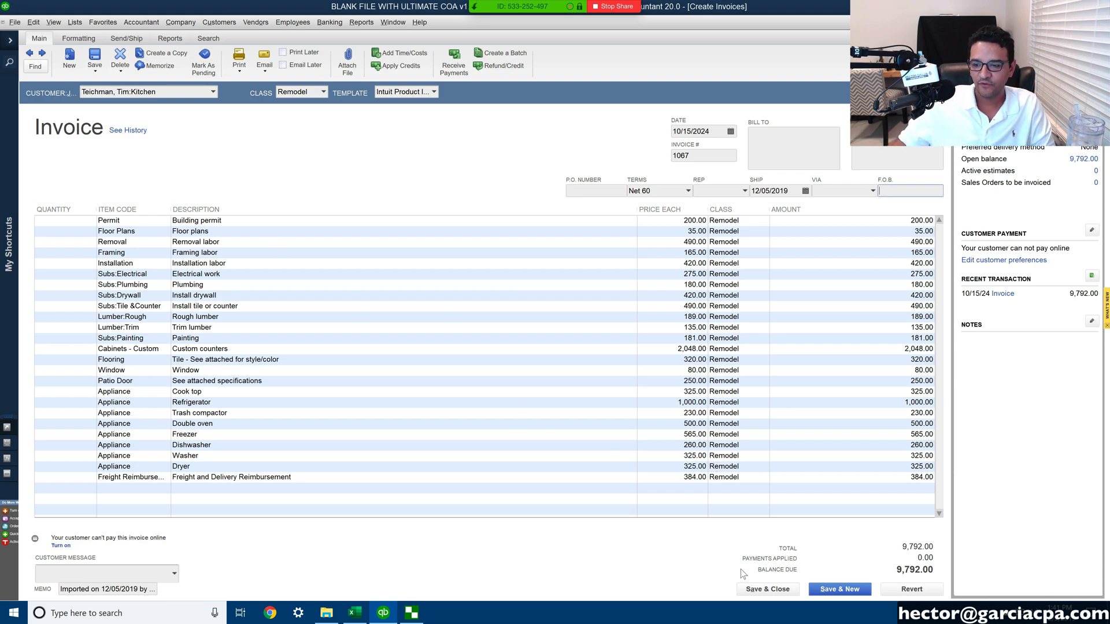